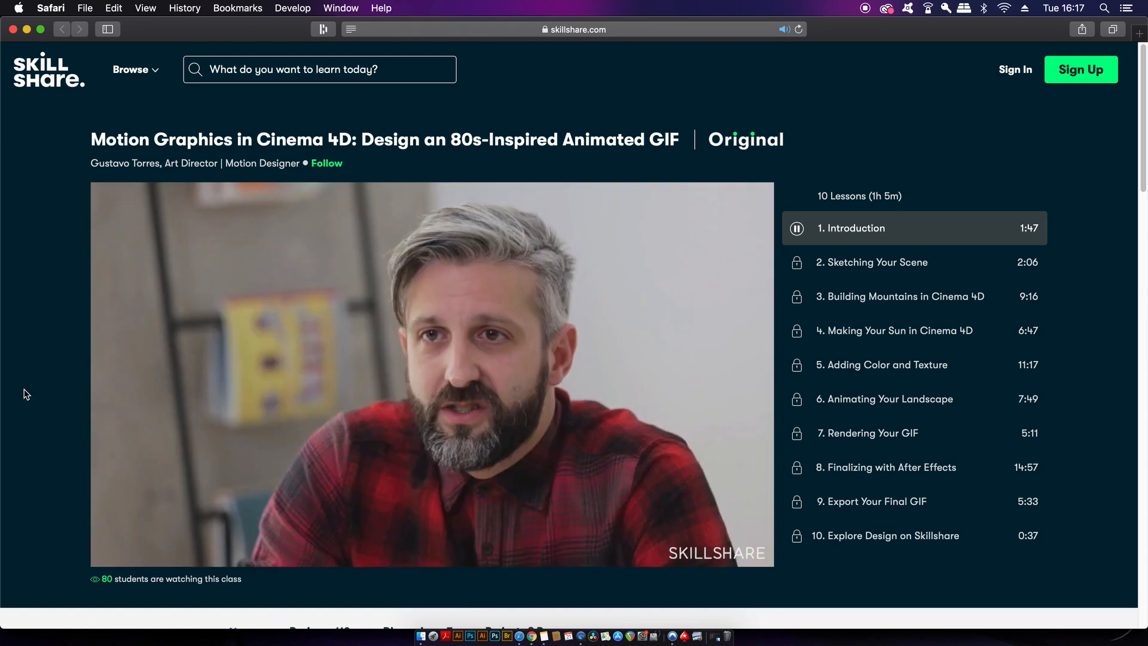
mouse_move(38, 358)
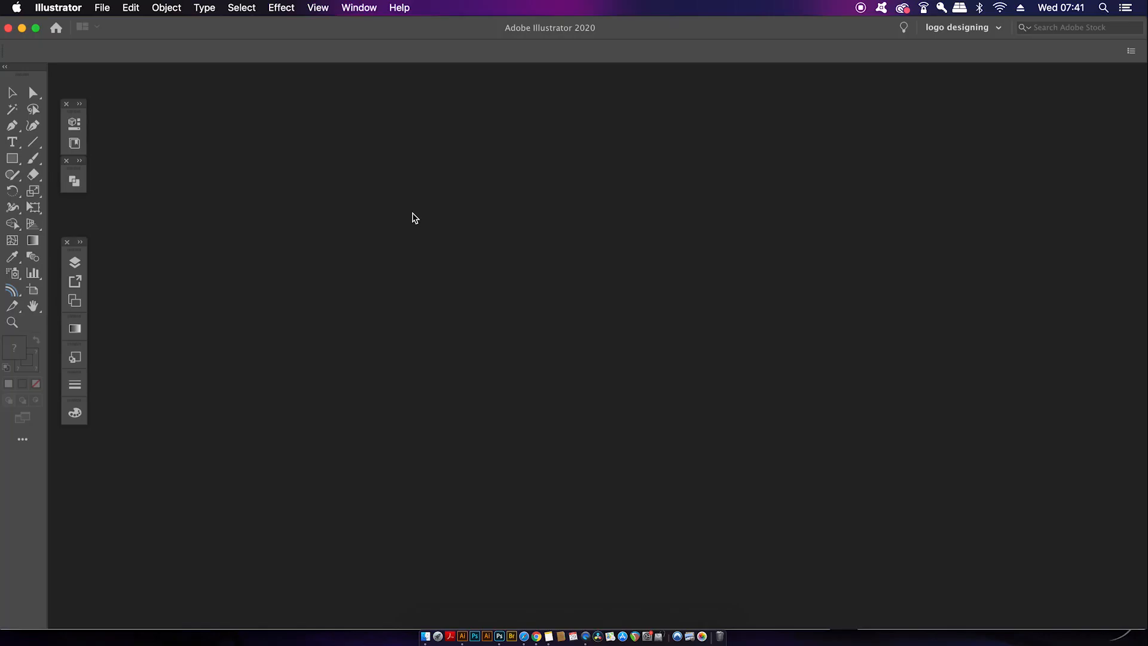
mouse_move(414, 222)
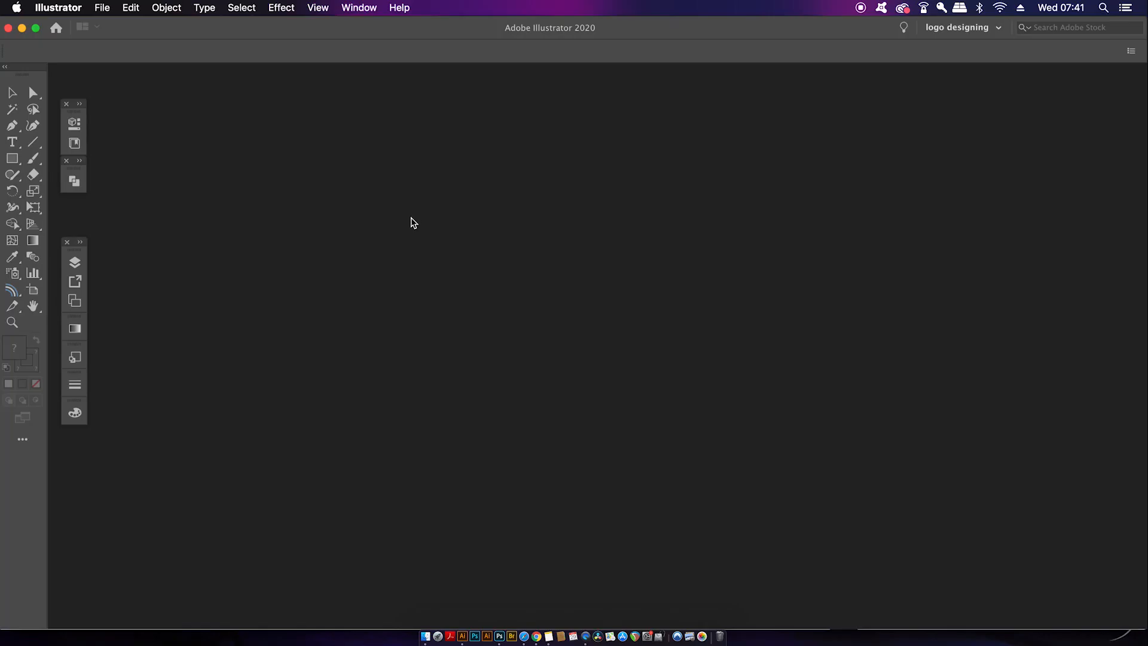
Create a new iPhone X mobile document at 1125 × 2436 px in RGB
left_click(102, 7)
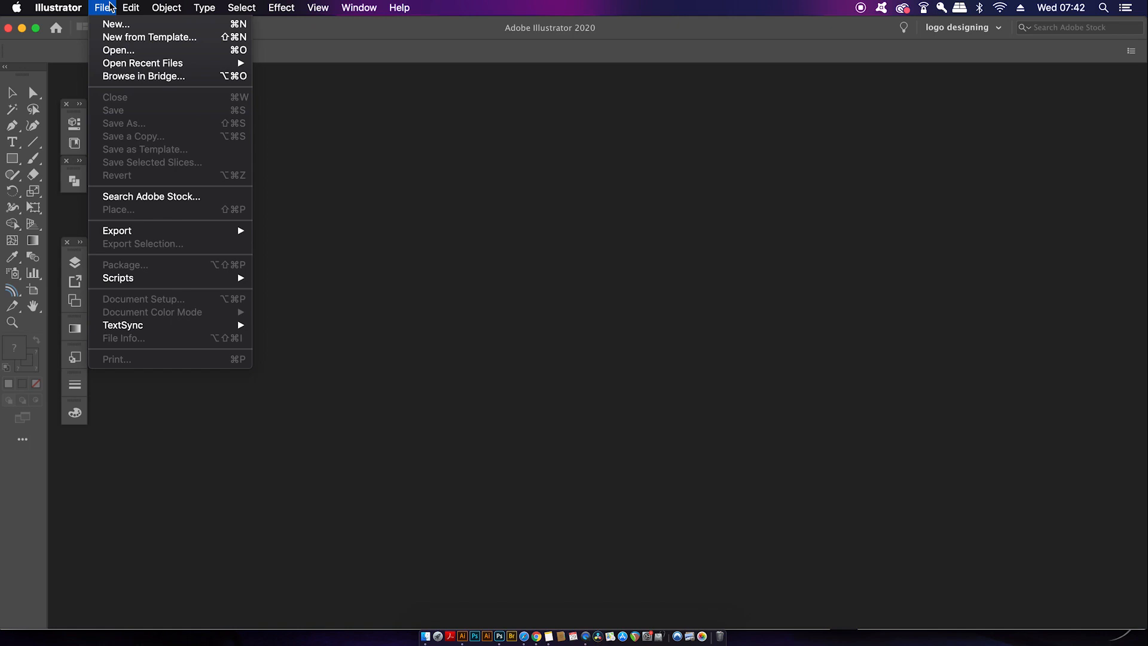
left_click(426, 166)
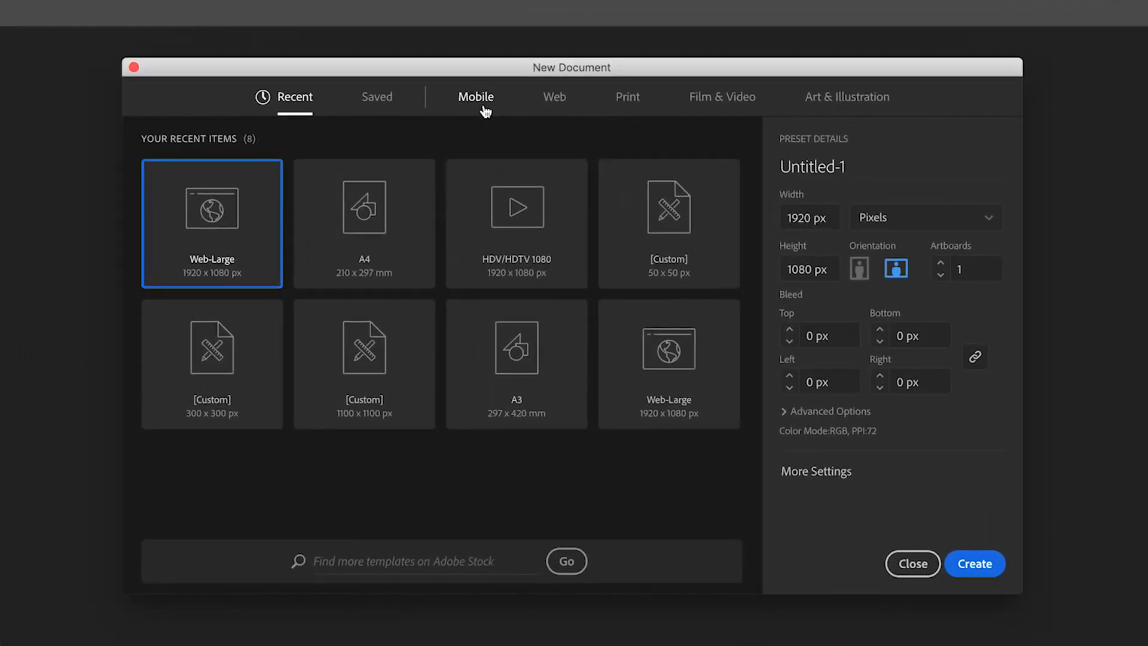
left_click(475, 96)
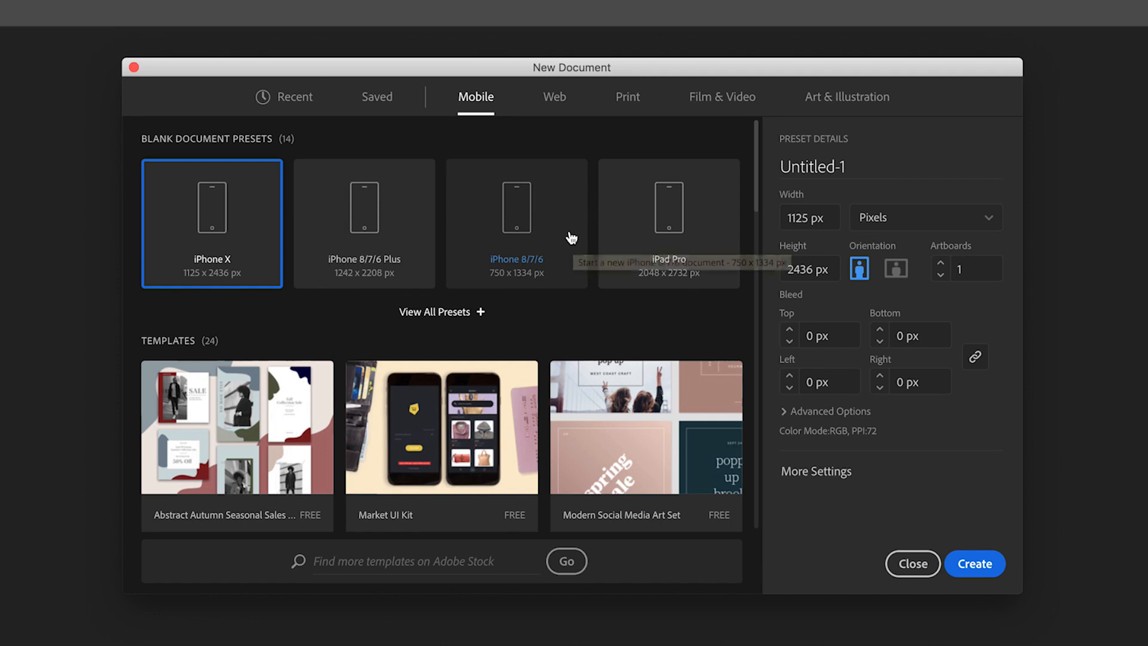
mouse_move(612, 249)
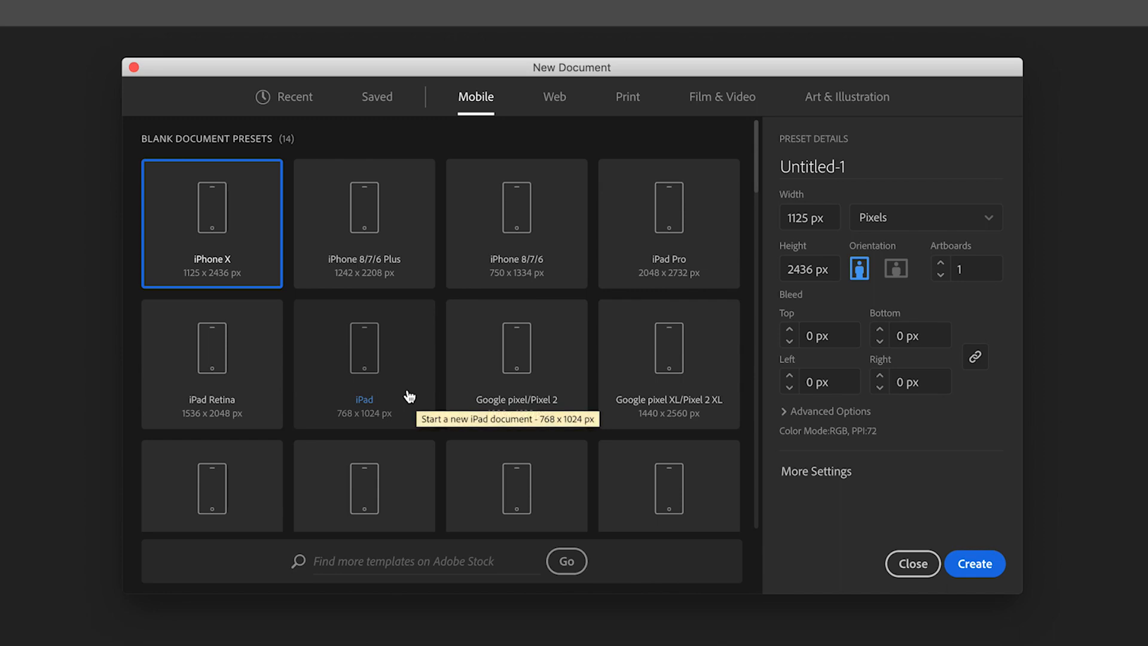
scroll("down", 3)
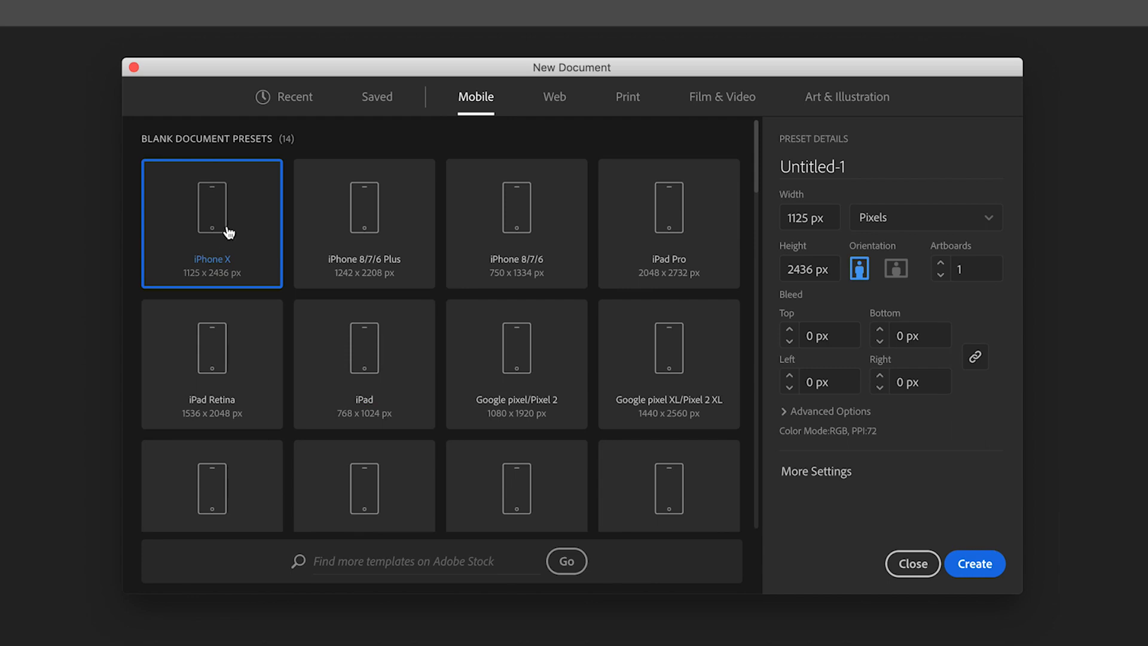
mouse_move(848, 330)
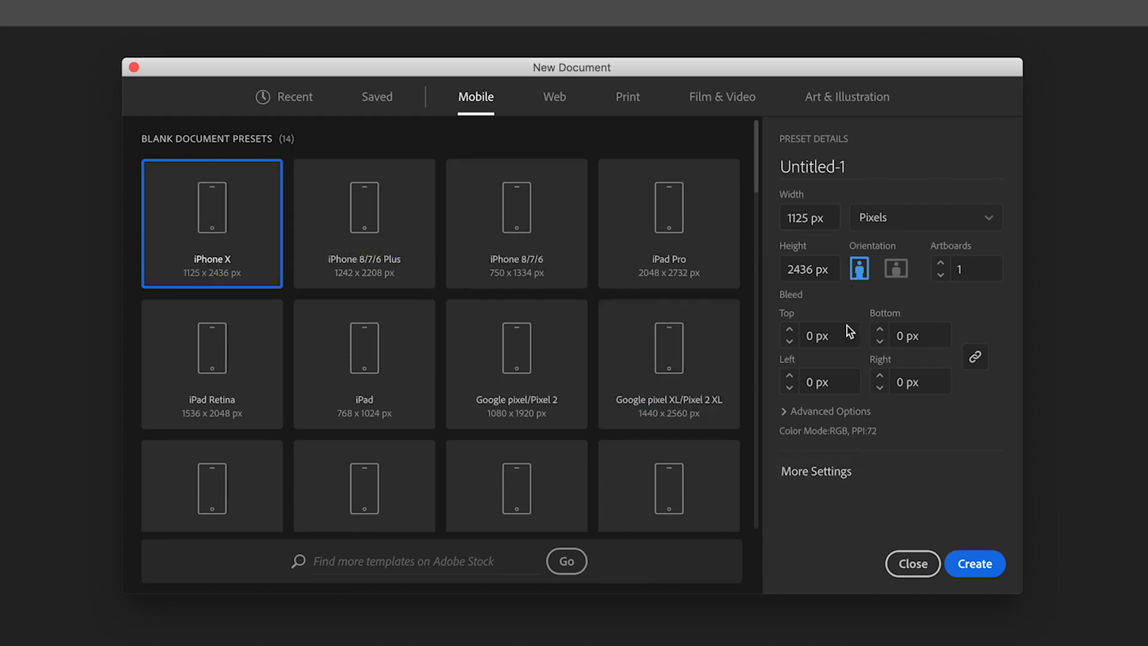
left_click(825, 410)
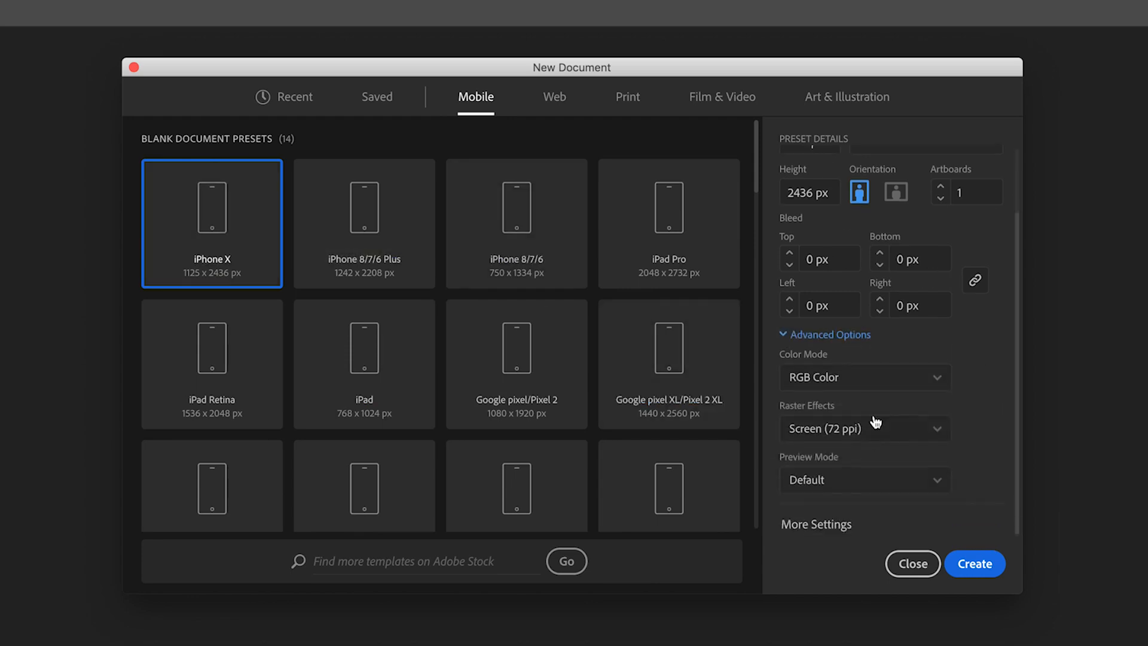
mouse_move(904, 424)
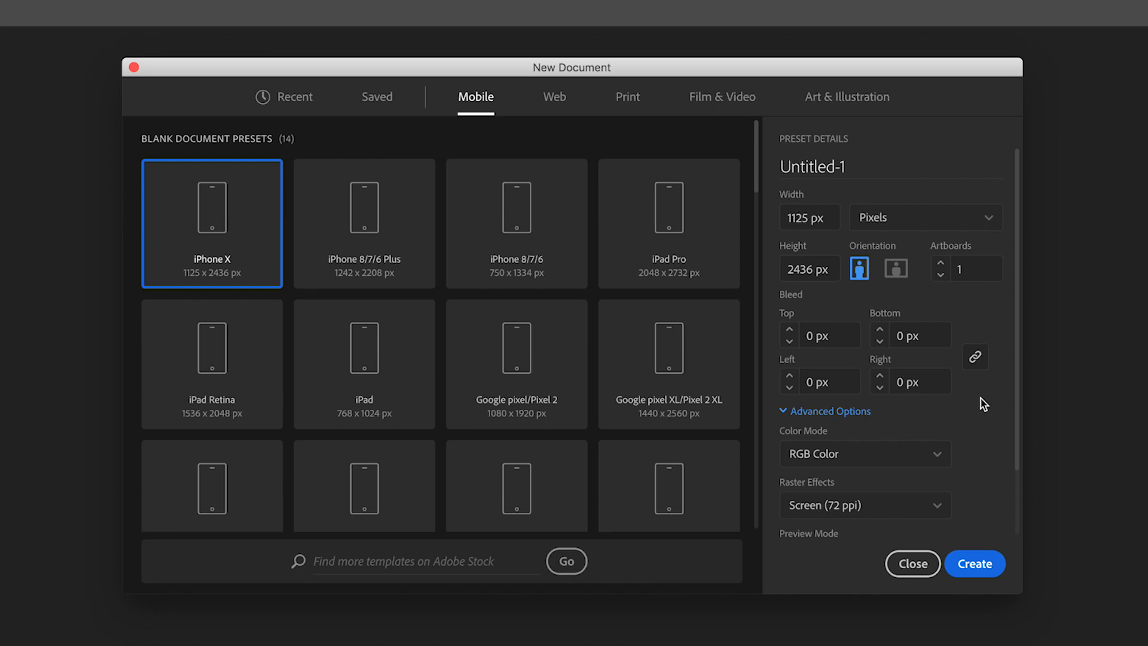
mouse_move(975, 564)
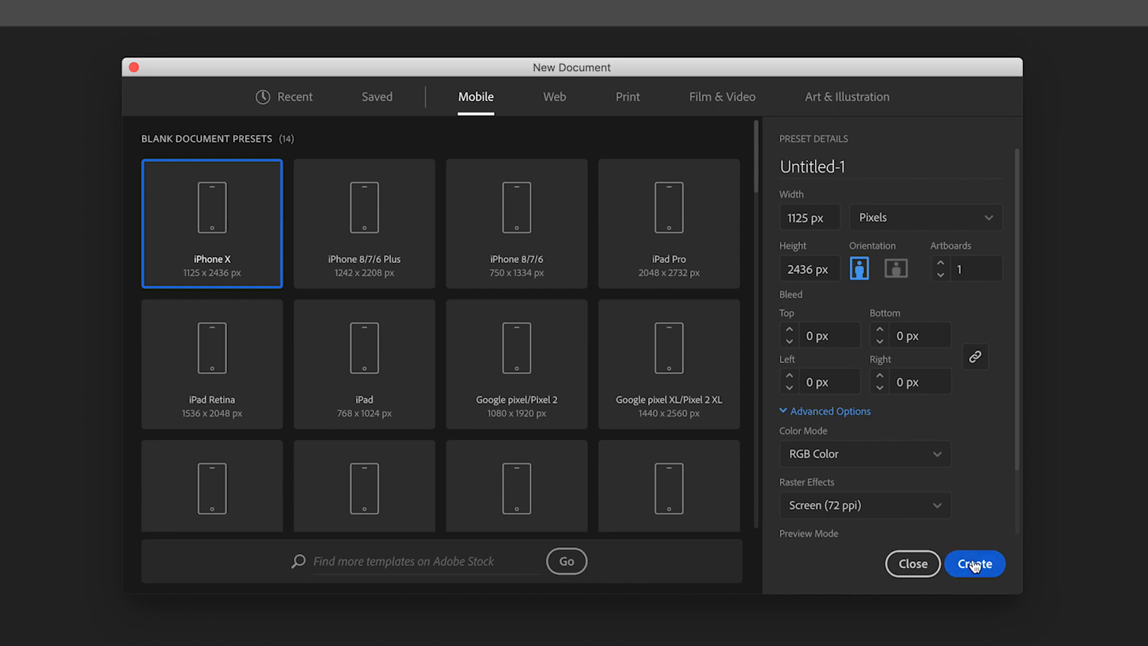
left_click(975, 564)
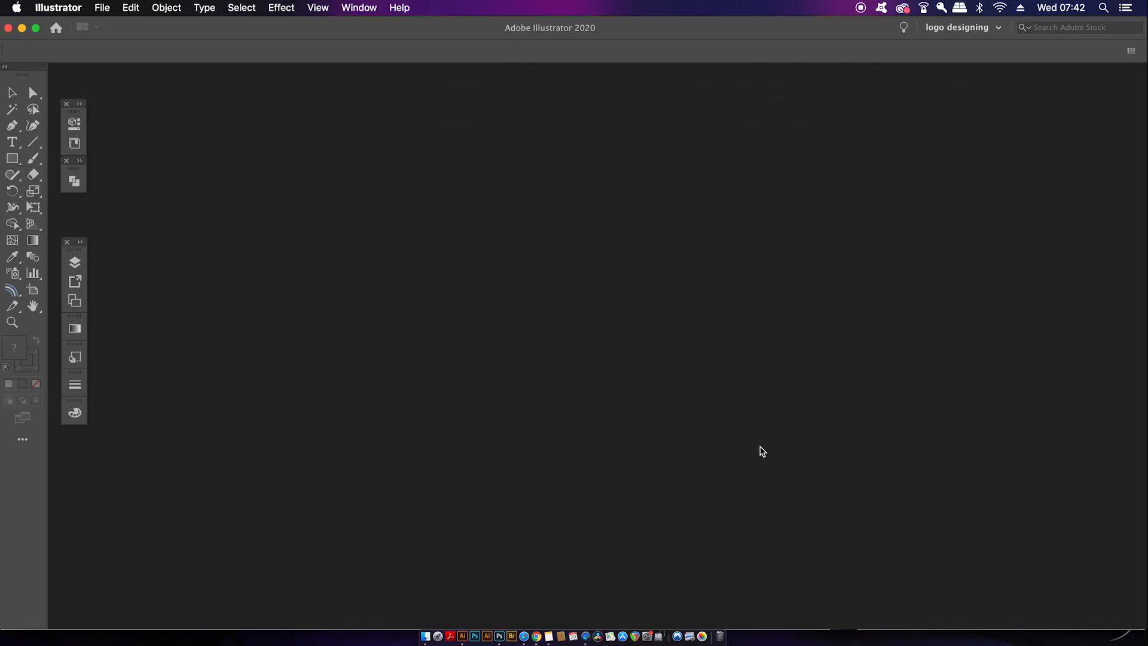
left_click(101, 7)
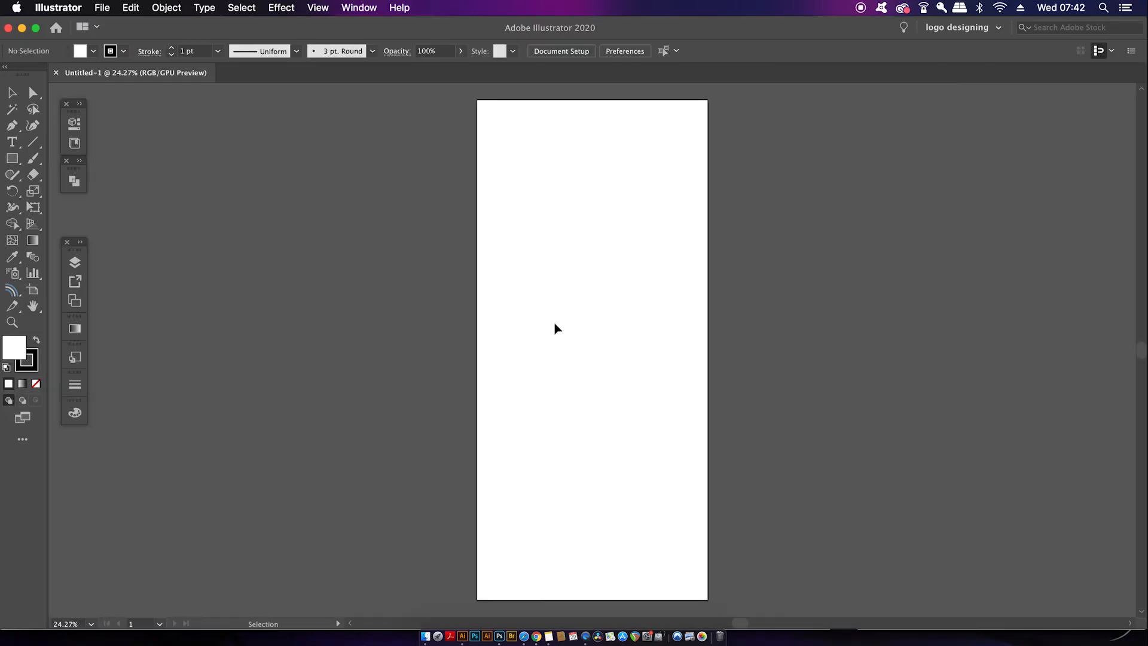
mouse_move(1113, 65)
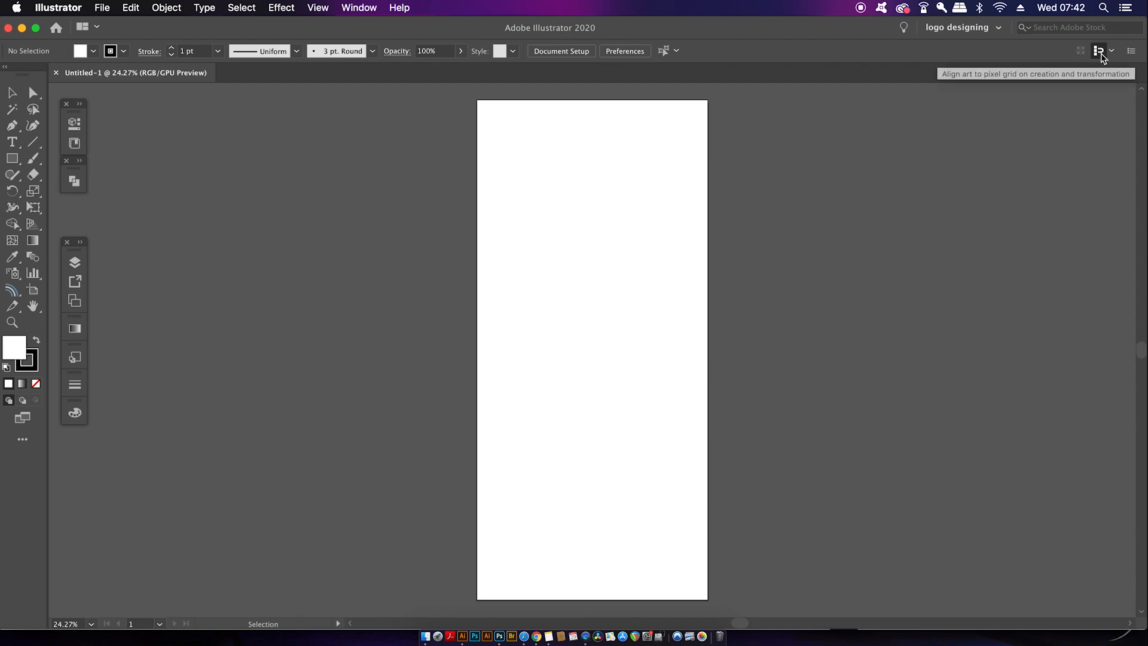
mouse_move(963, 217)
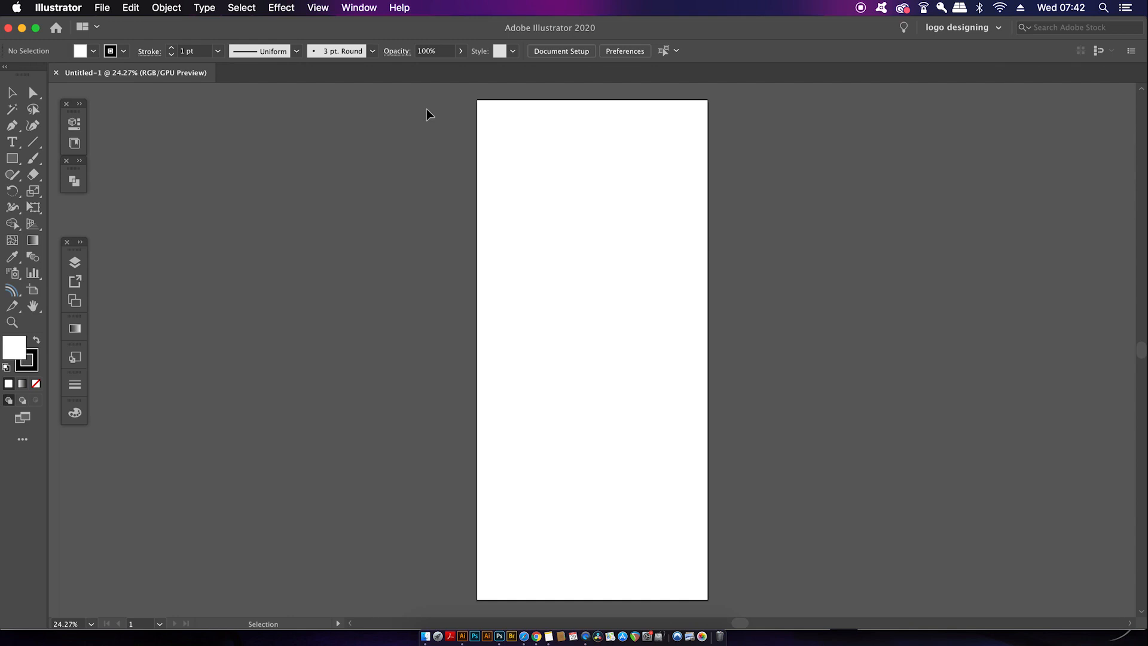
mouse_move(375, 13)
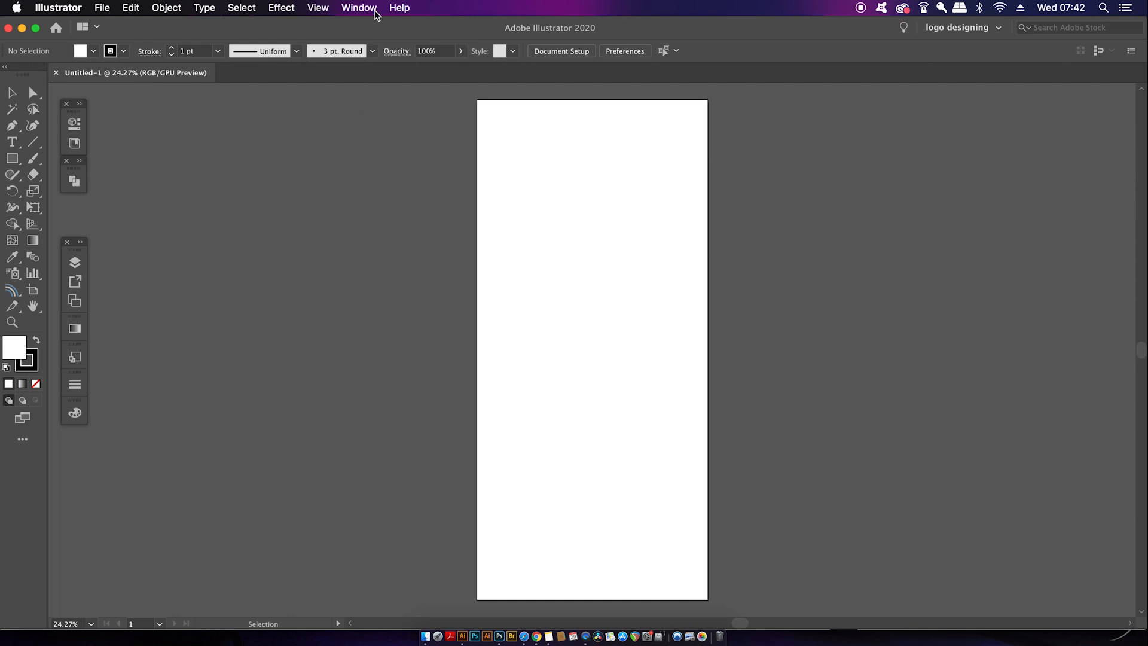
left_click(359, 7)
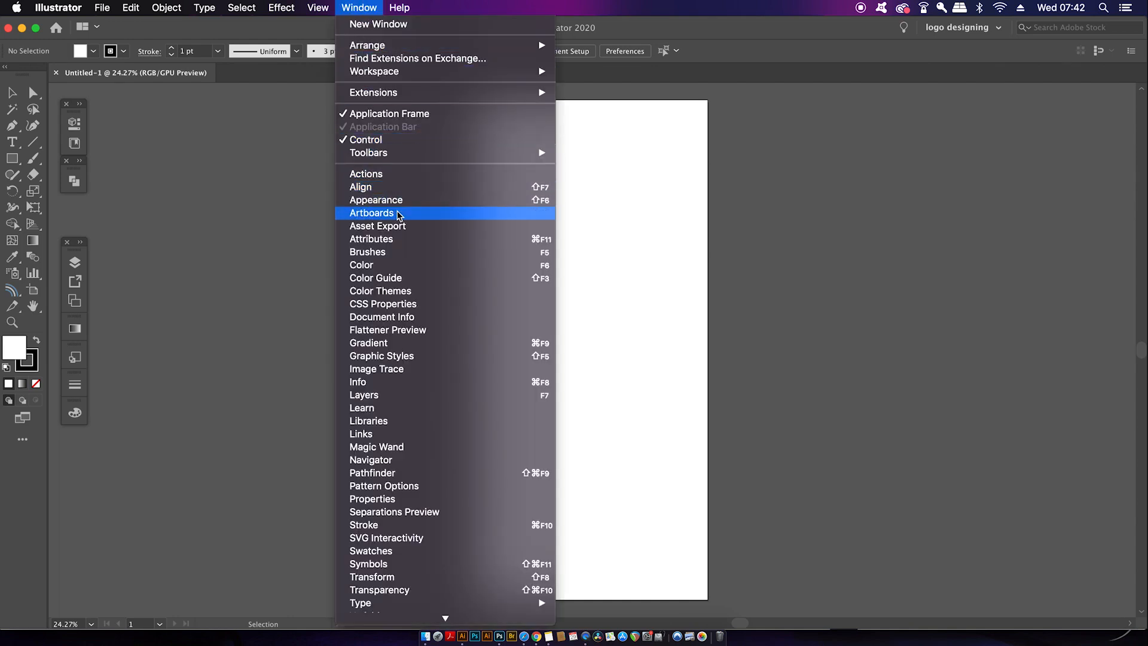
left_click(371, 212)
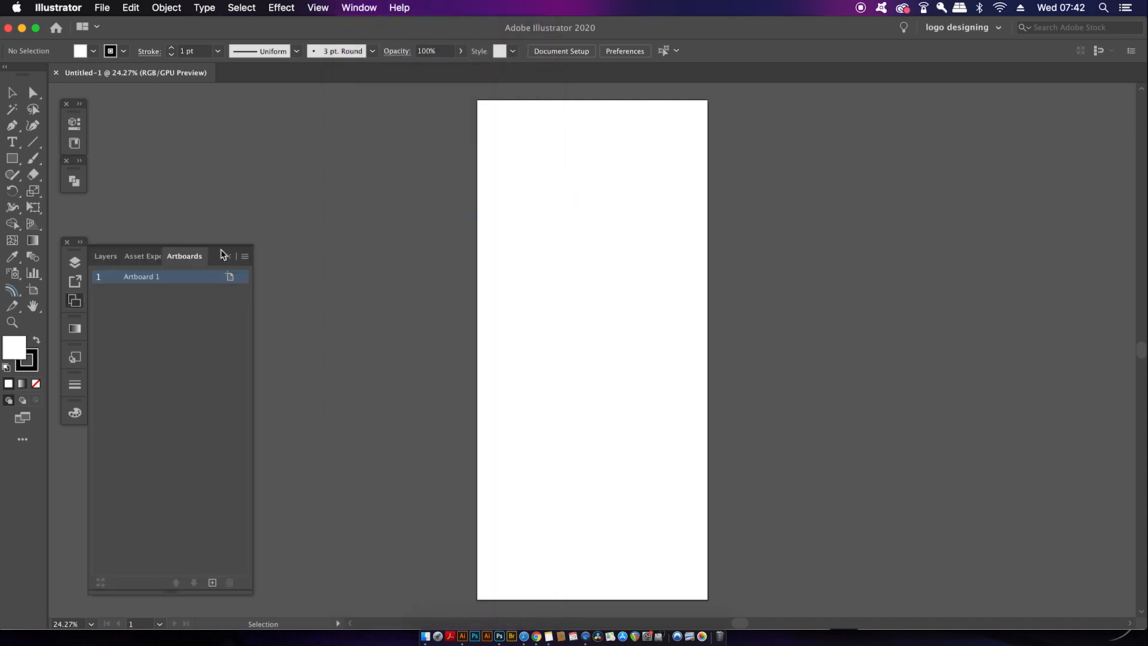
left_click(229, 276)
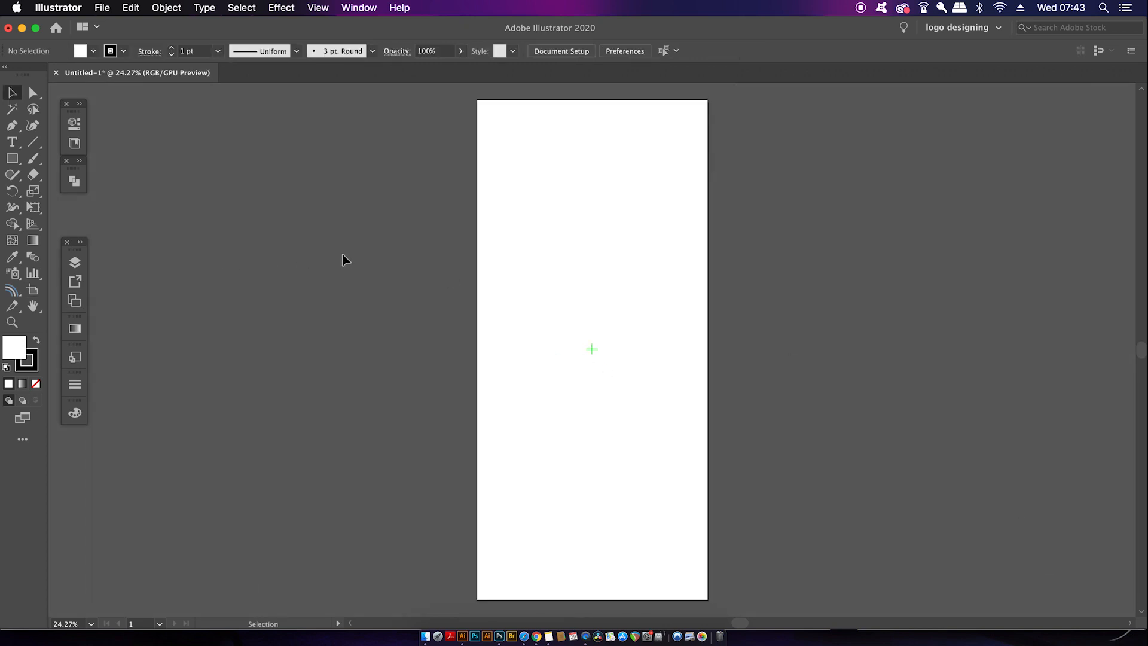
mouse_move(340, 257)
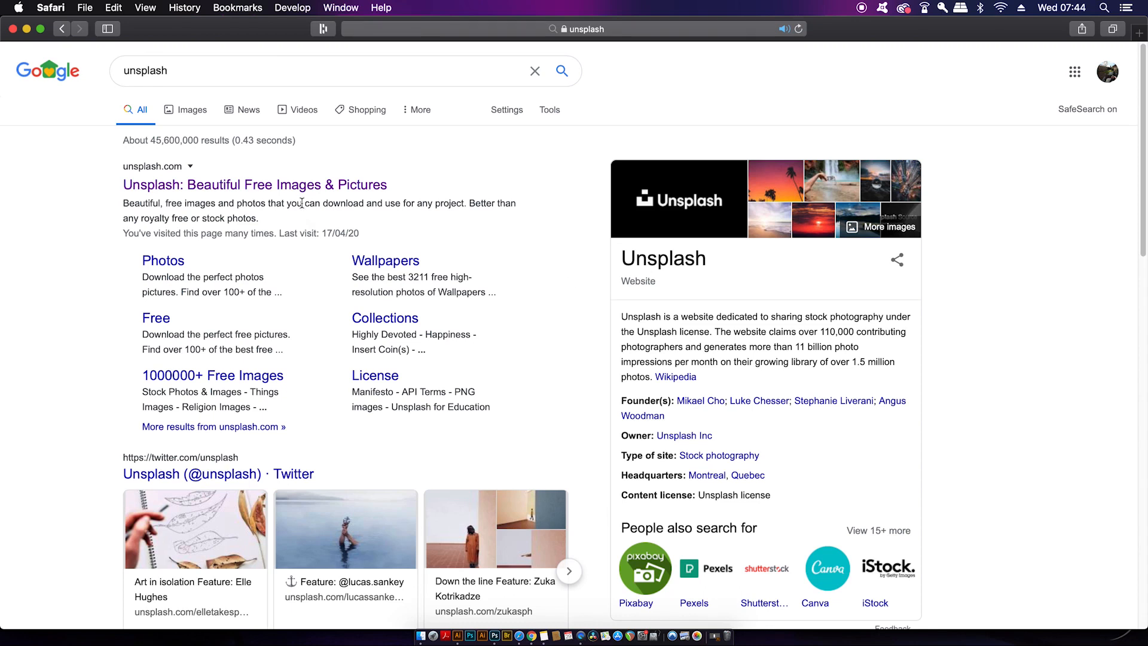
Open Unsplash from the Google results and search it for 'tech' photos
left_click(254, 185)
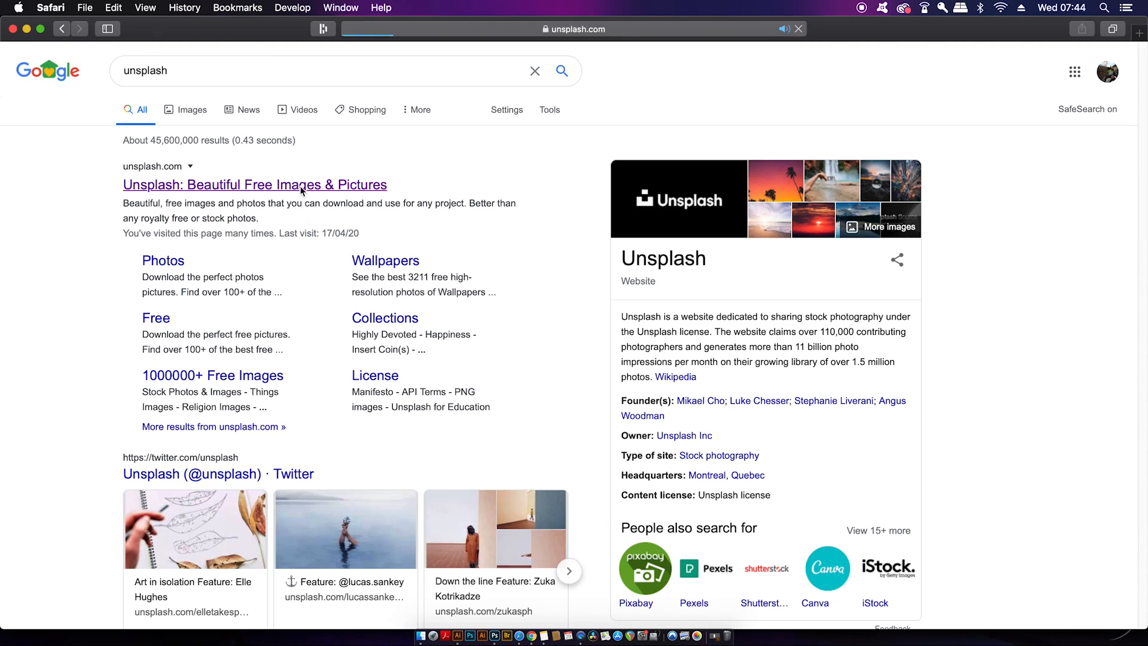
left_click(255, 185)
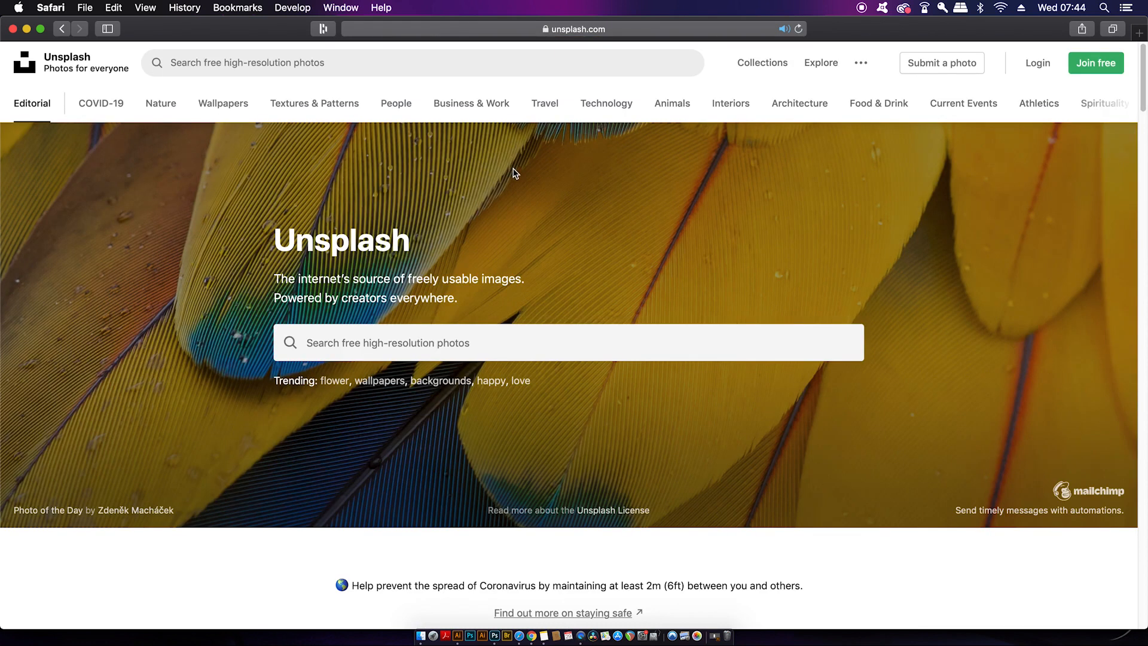
mouse_move(627, 191)
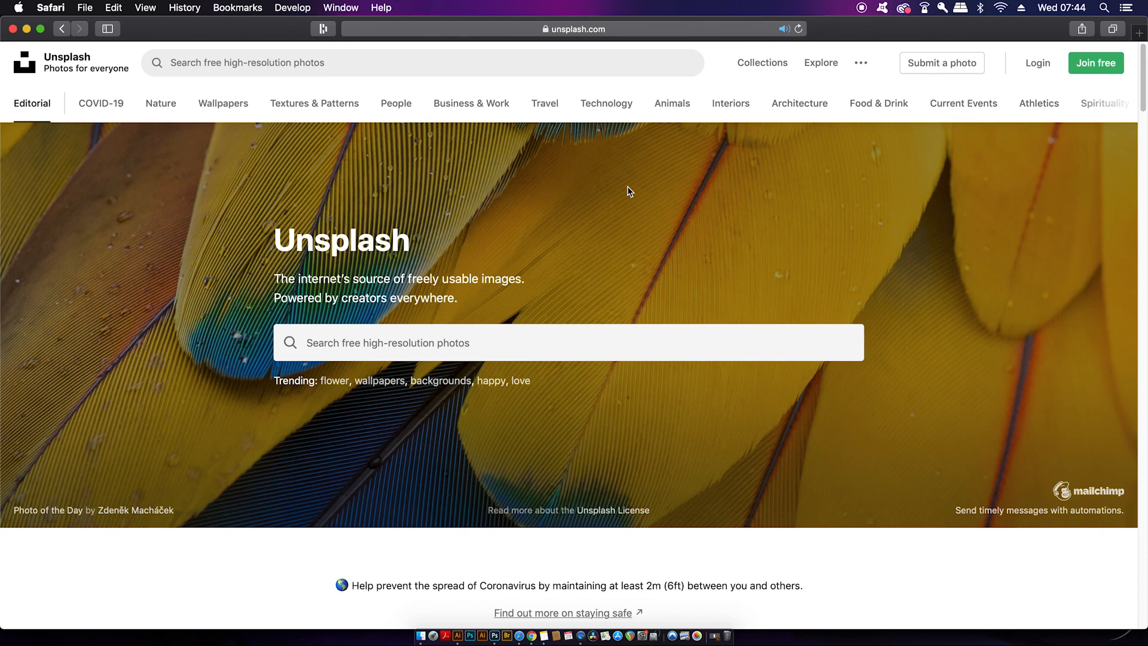
left_click(543, 342)
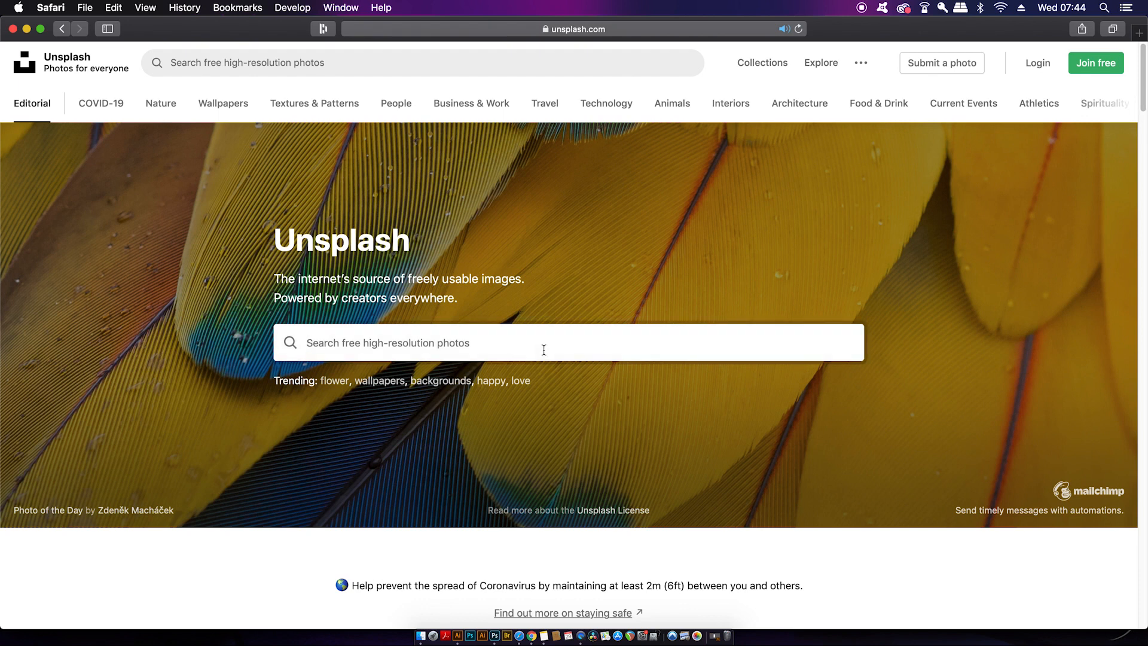
type("tech")
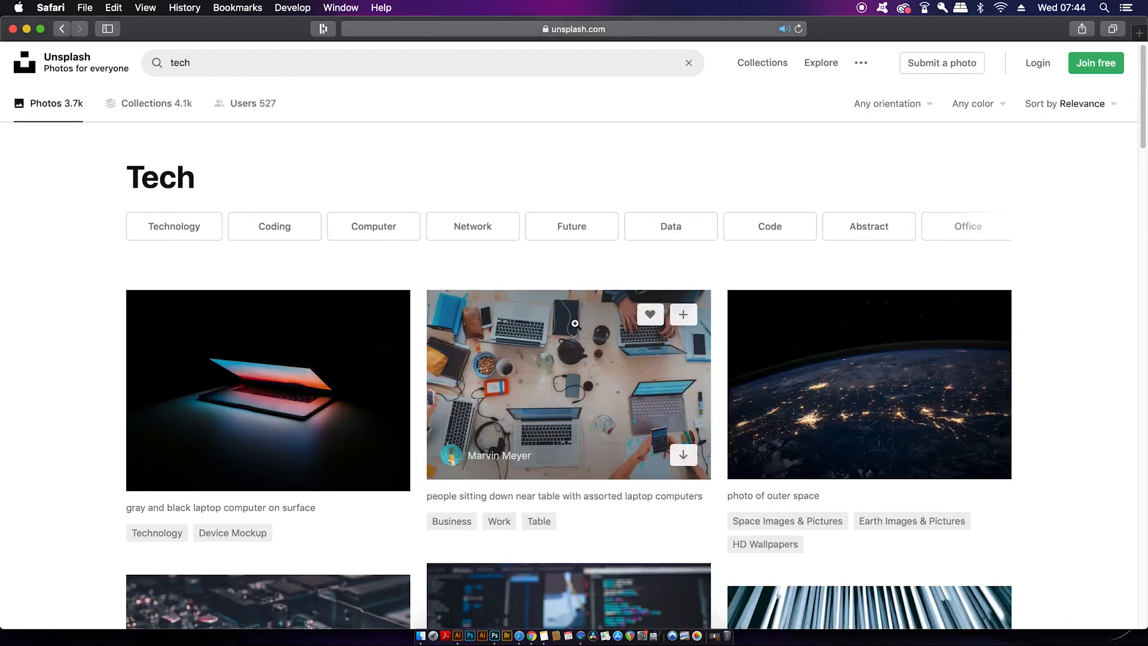
scroll("down", 3)
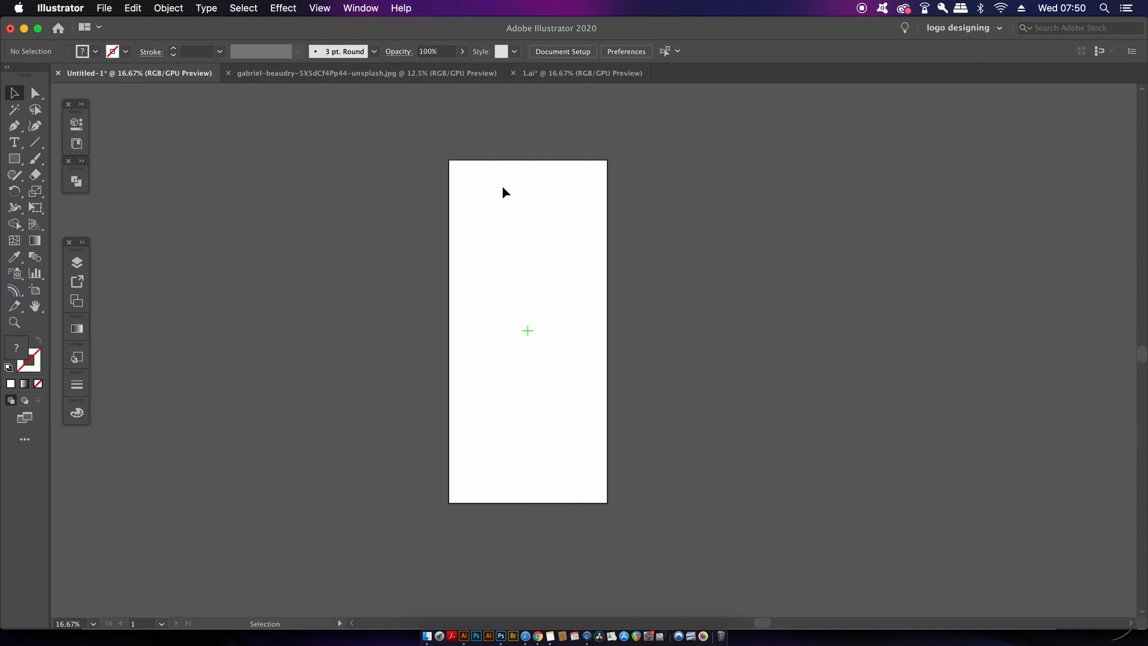
Give the artboard-sized rectangle a gradient from pale blue at top to bright blue
left_click(13, 157)
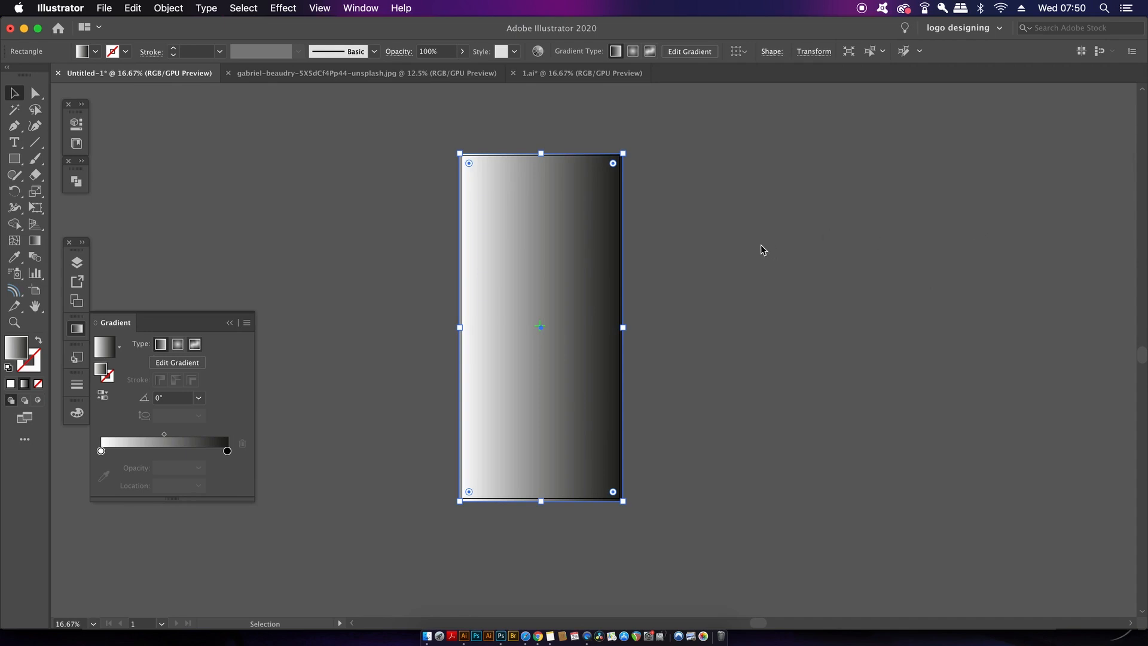
left_click(196, 345)
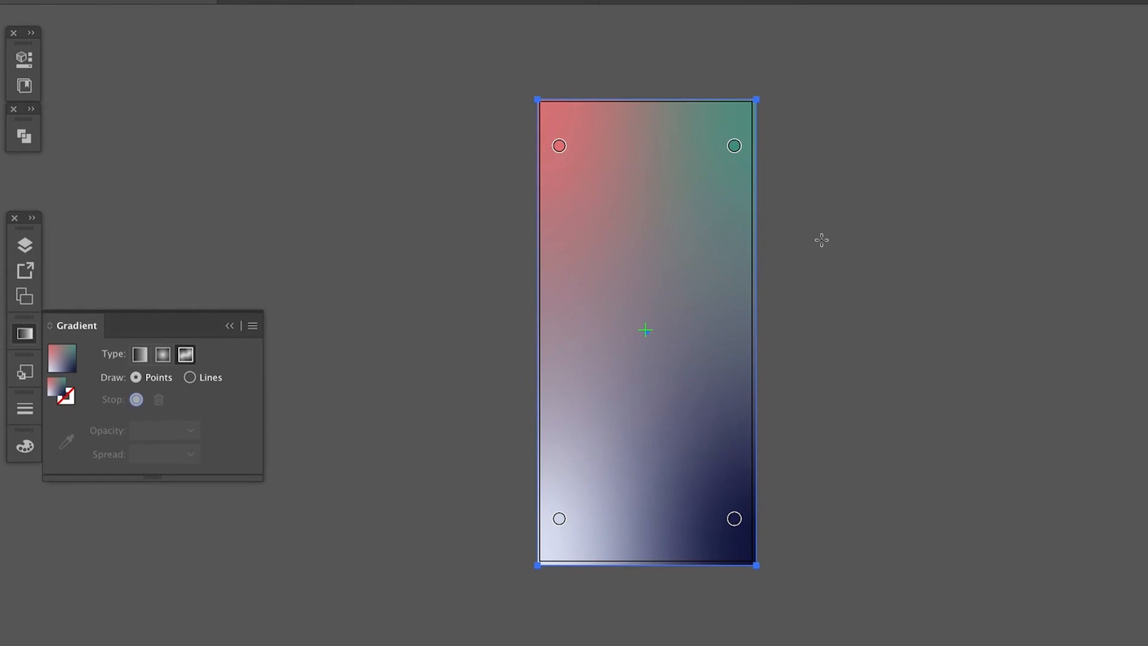
mouse_move(822, 235)
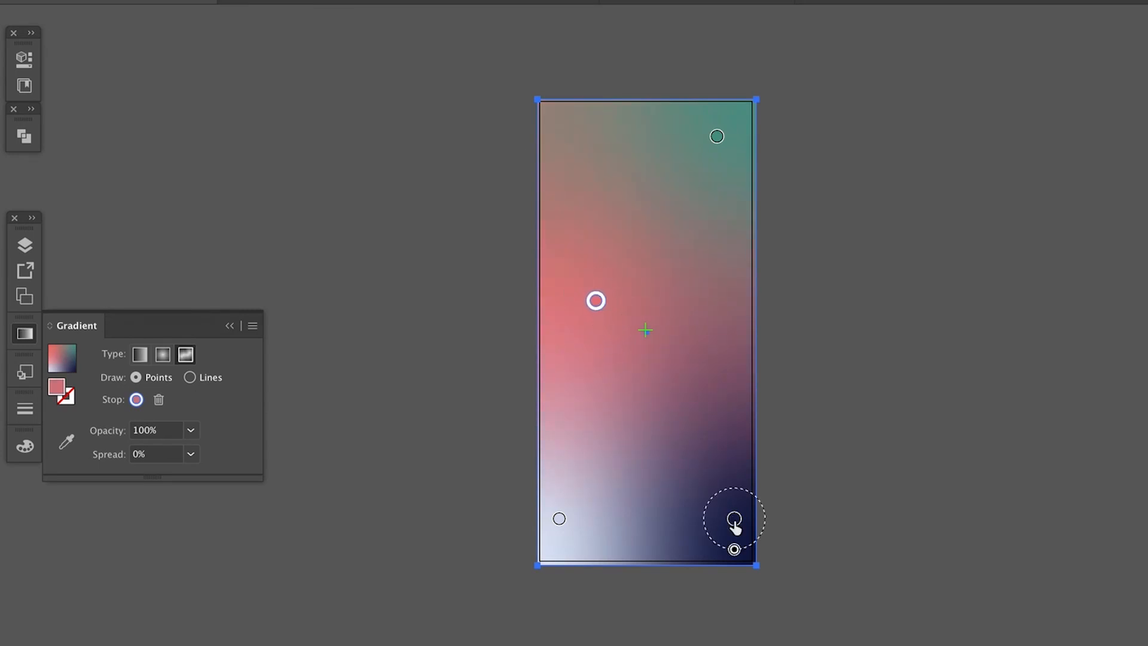
left_click_drag(734, 518, 590, 518)
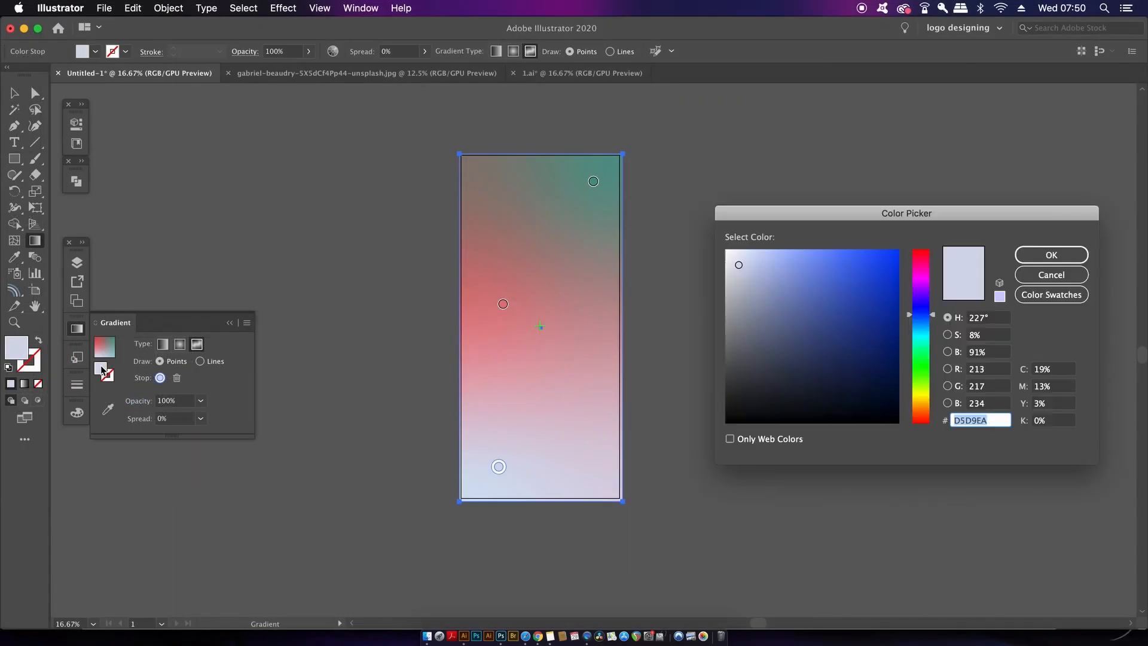
left_click(920, 327)
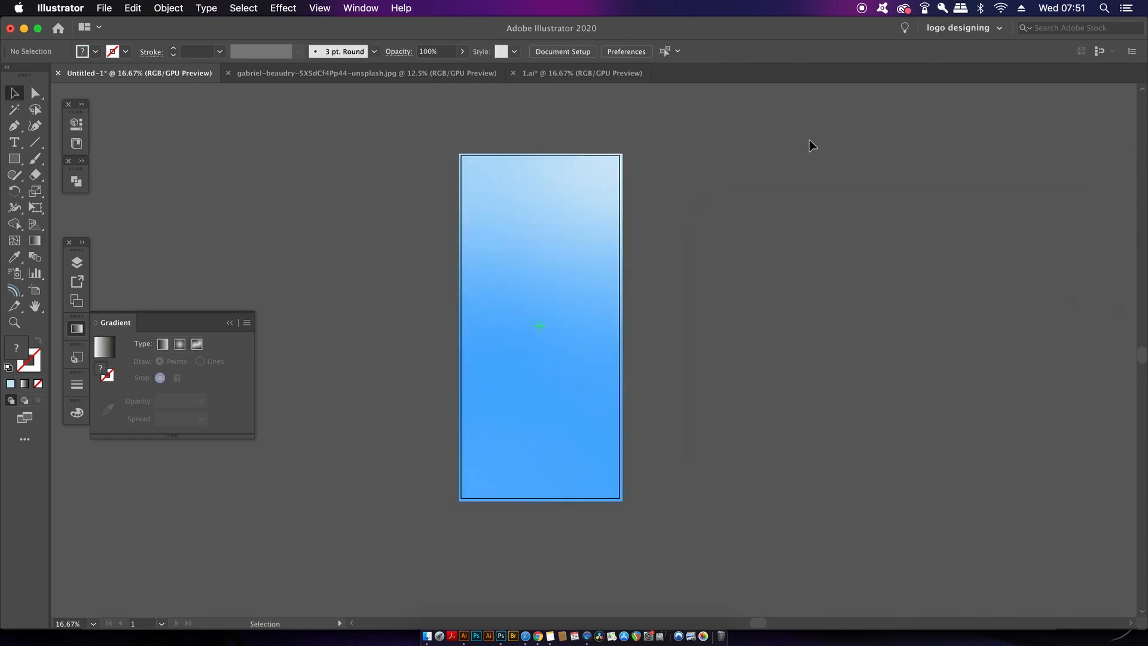
Convert the pasted desk photo to grayscale via Edit Colors
left_click(365, 72)
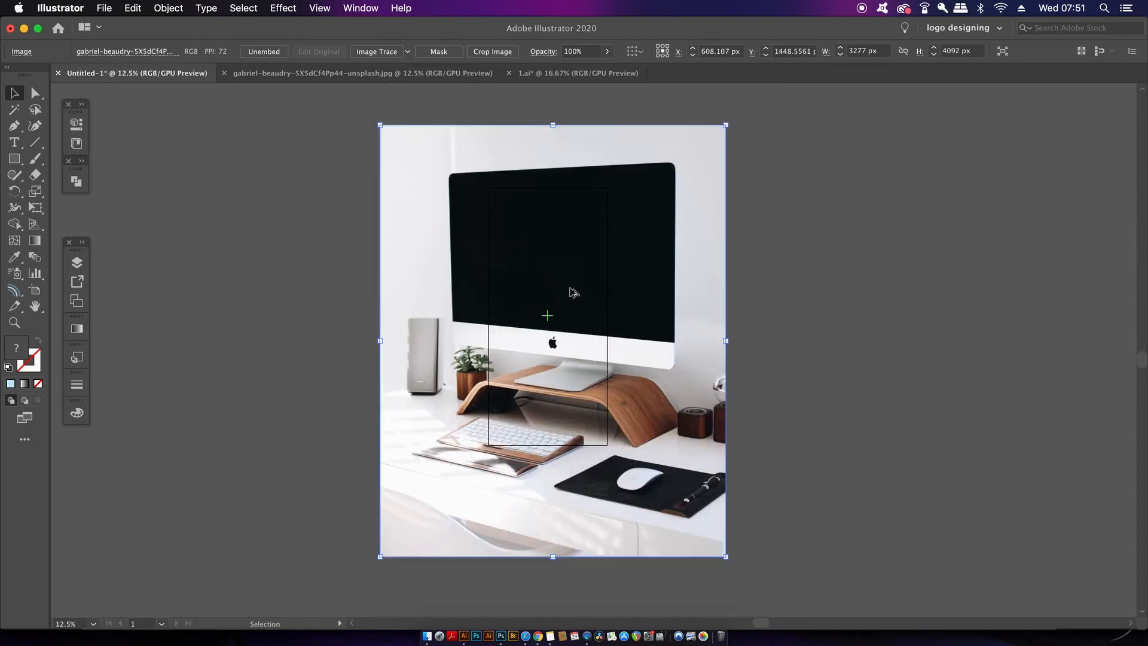
left_click(168, 8)
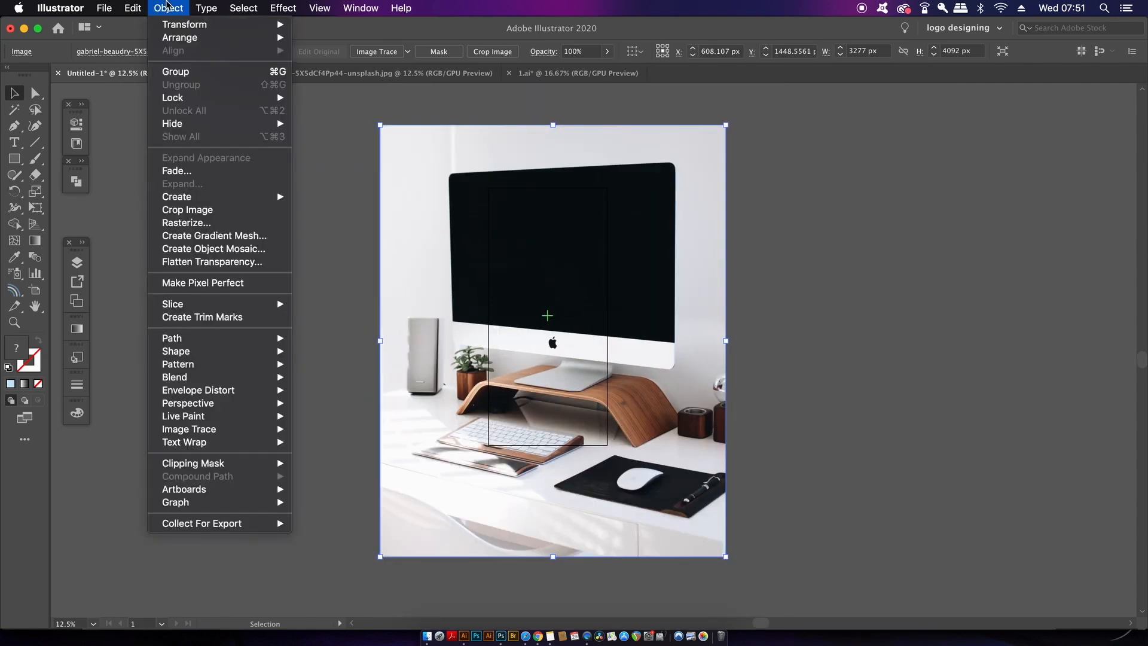
left_click(131, 8)
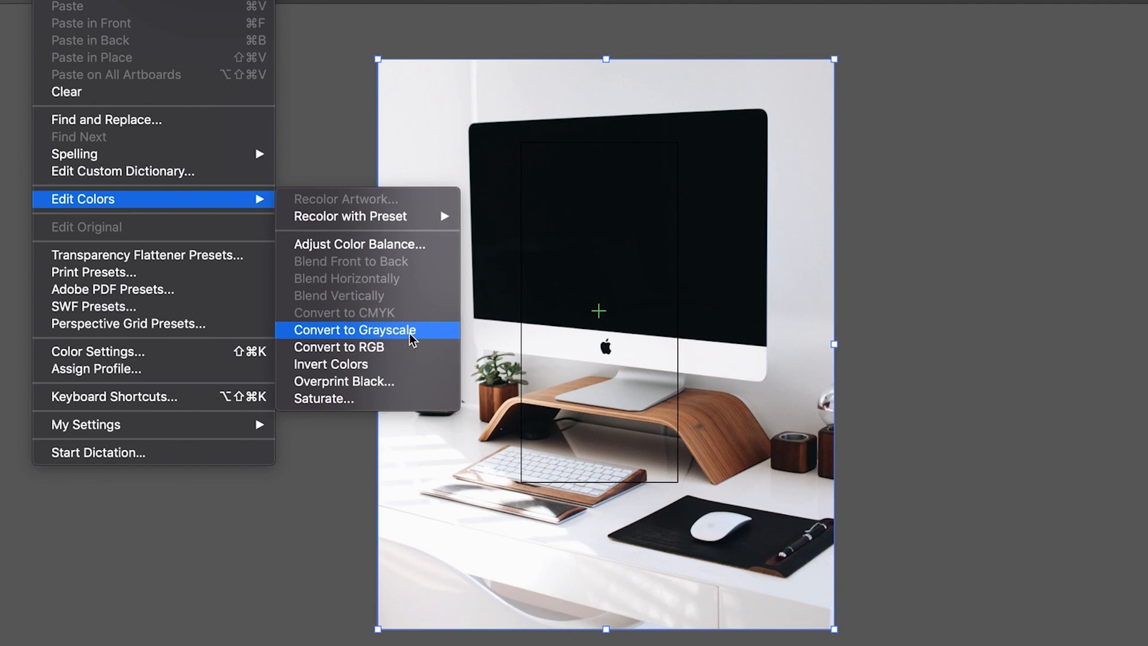
left_click(354, 329)
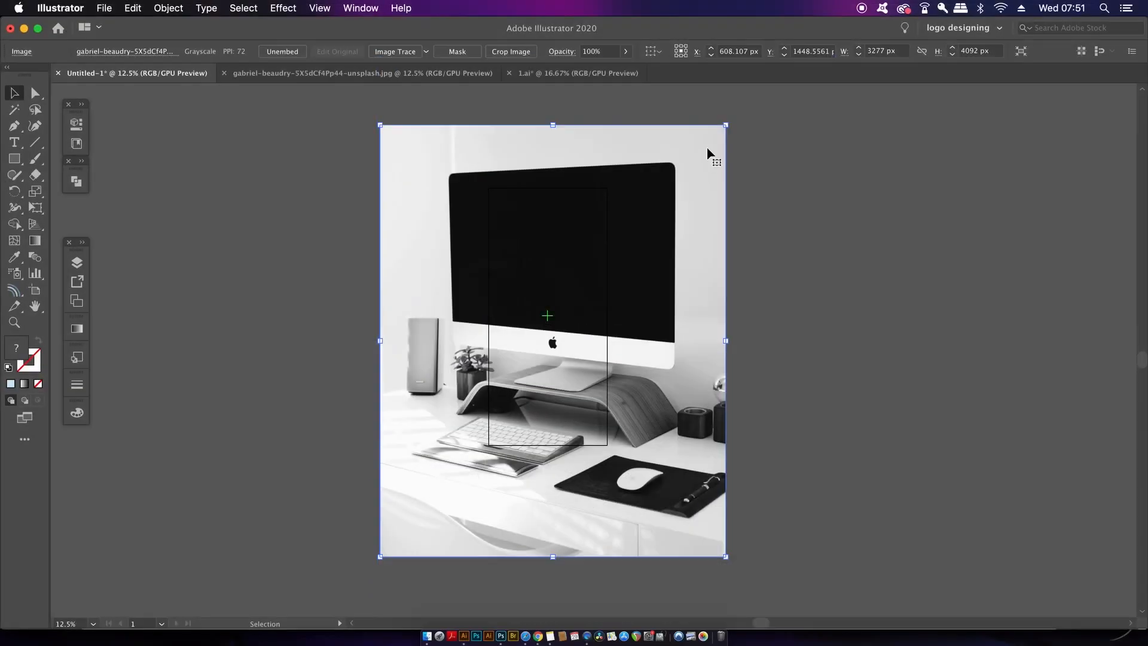
Set the photo to Multiply at 9% opacity and scale it down
left_click(360, 7)
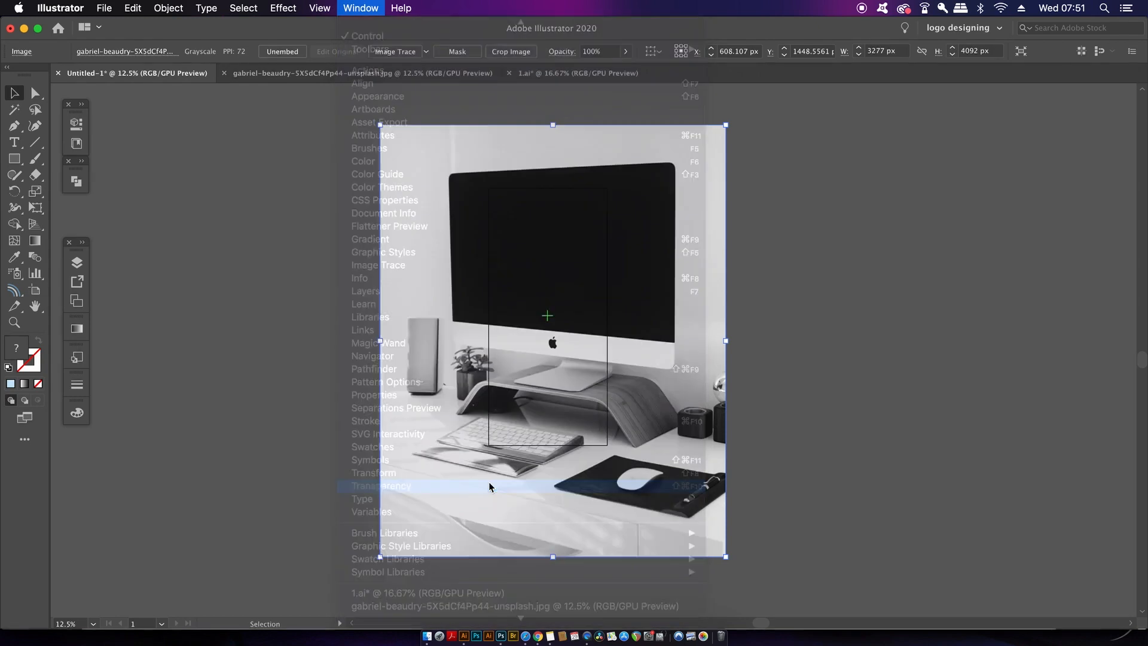
left_click(382, 486)
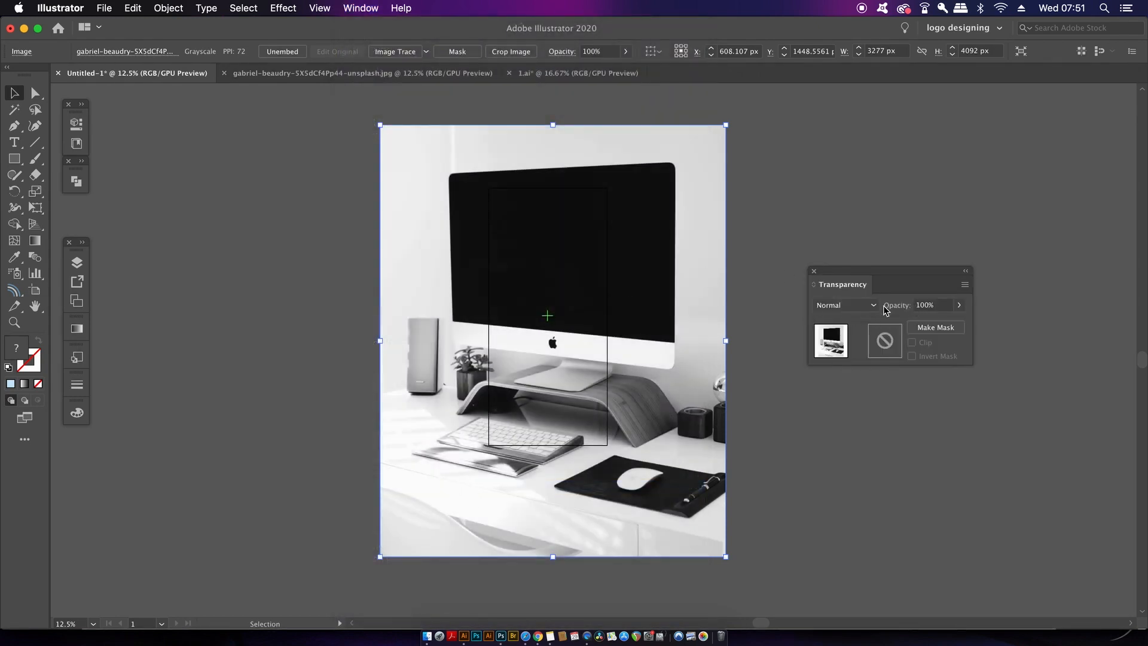
left_click(845, 304)
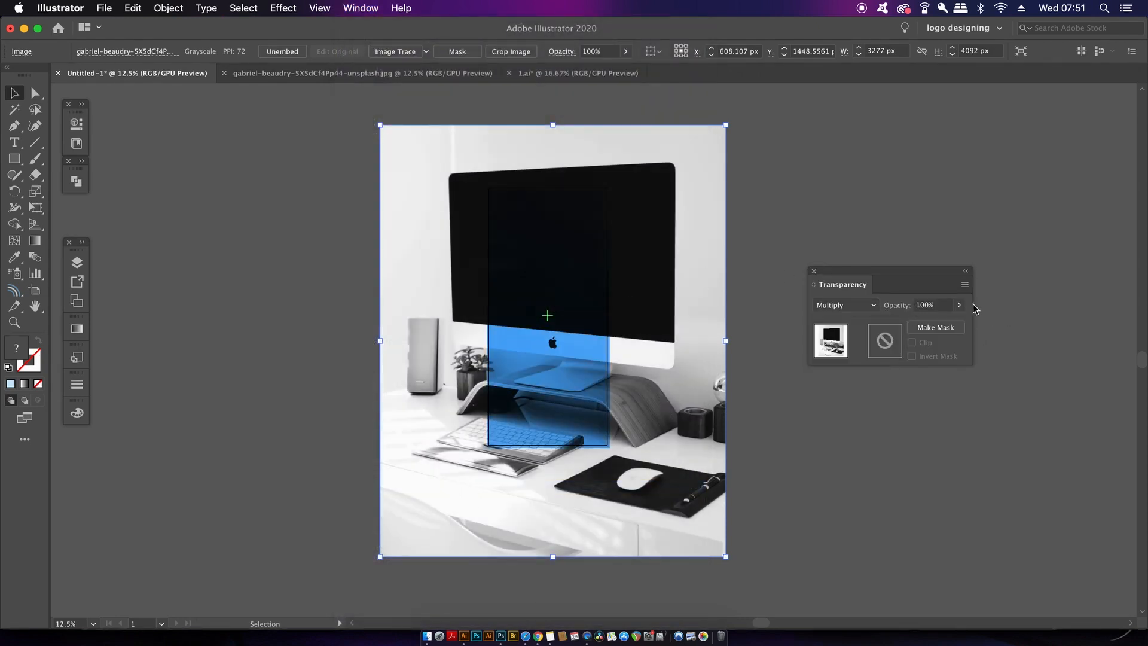
left_click_drag(958, 322, 912, 322)
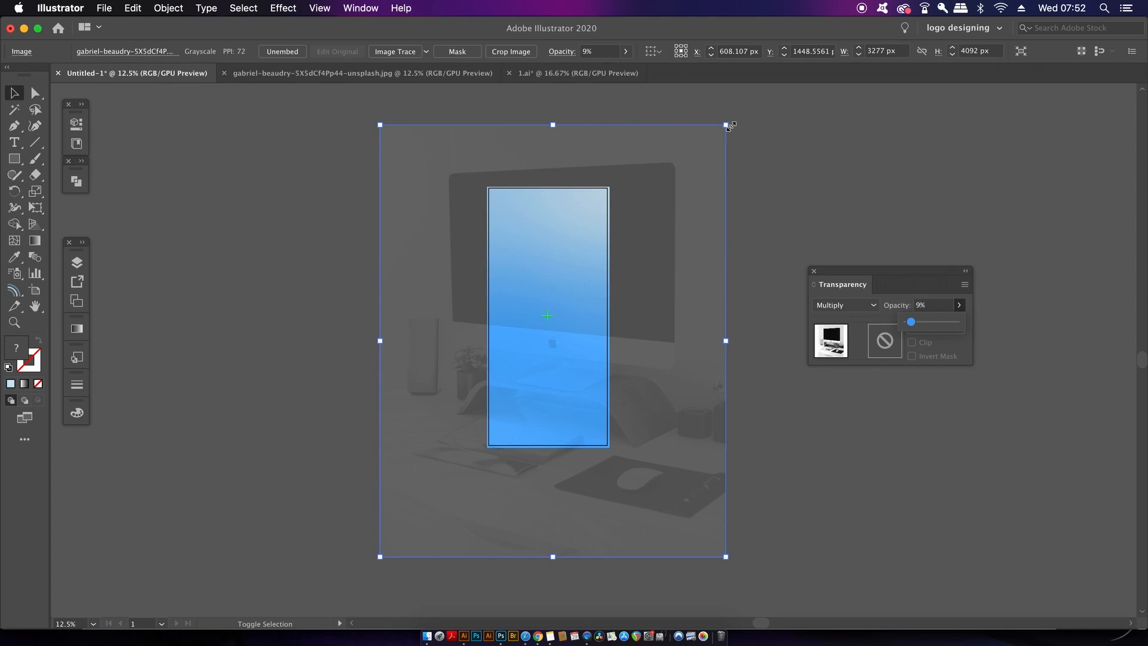
left_click_drag(727, 124, 677, 184)
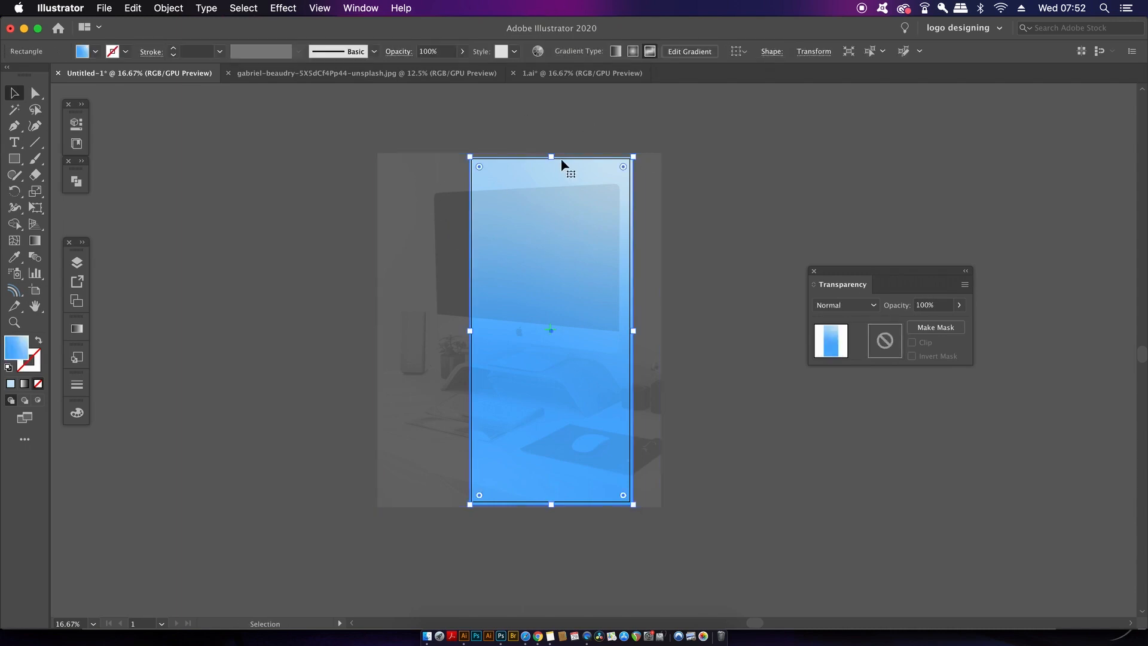
mouse_move(568, 191)
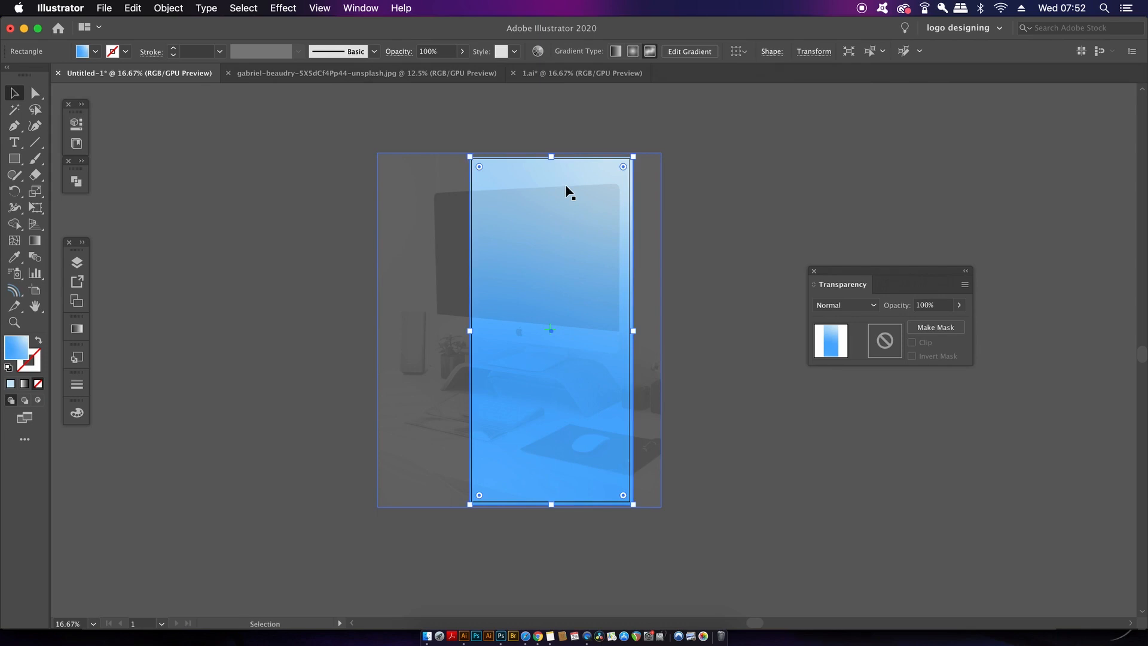
Deselect, then pick a gradient rectangle in the Layers panel to restack above the image
left_click(715, 153)
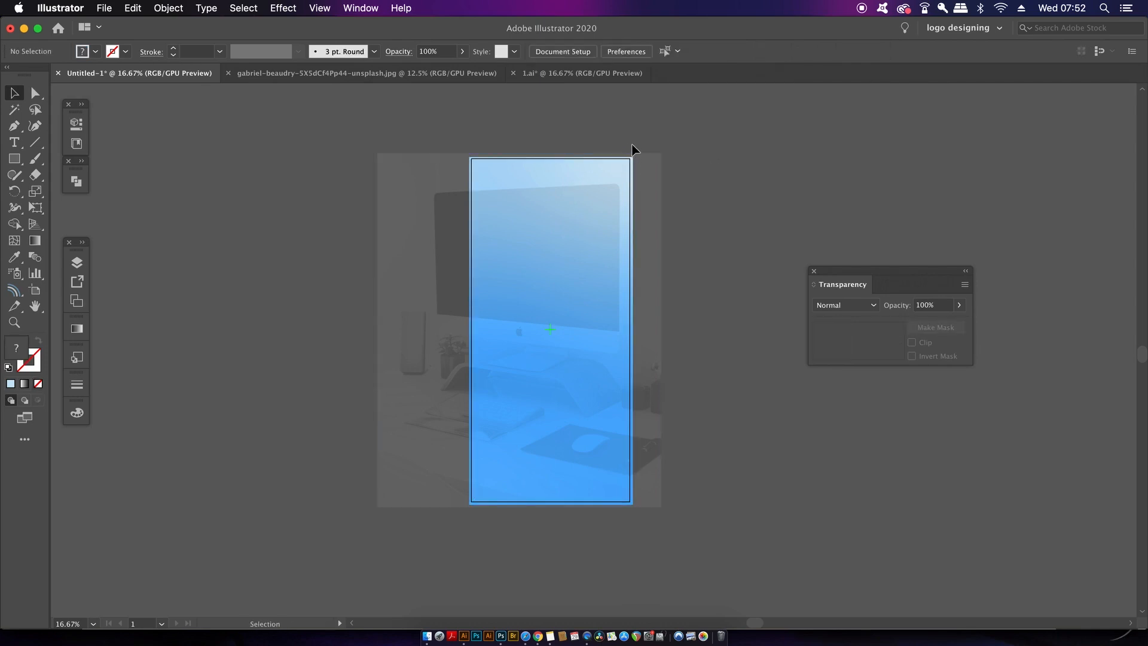
left_click(360, 8)
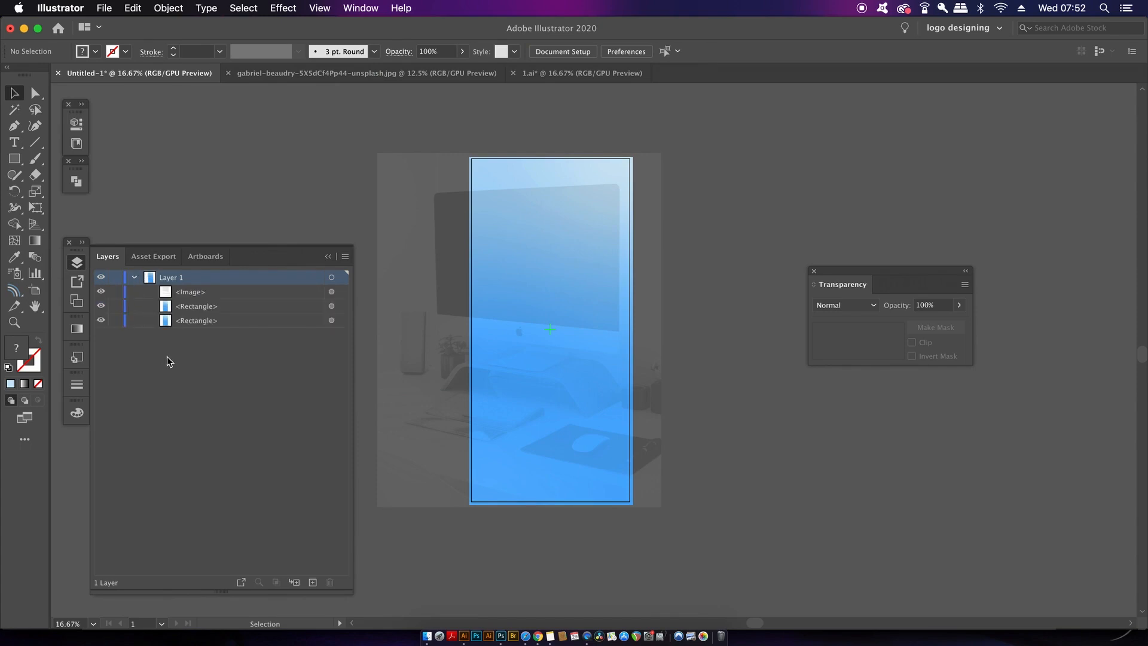
left_click(189, 291)
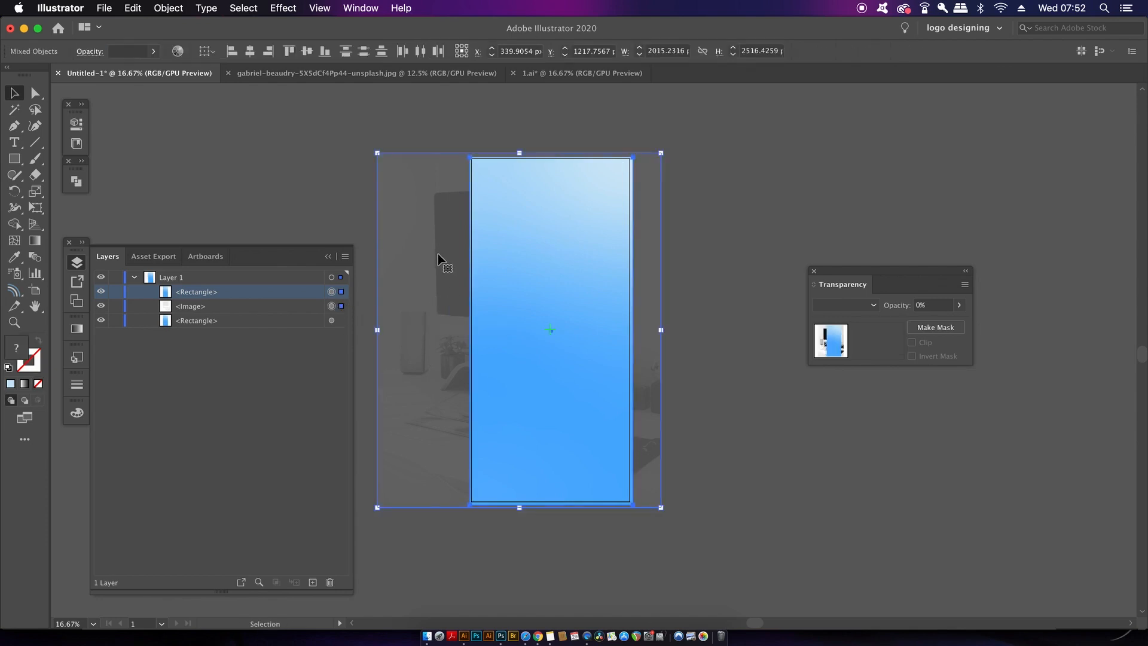
Make a clipping mask of the rectangle over the desk photo, then pick white
right_click(551, 329)
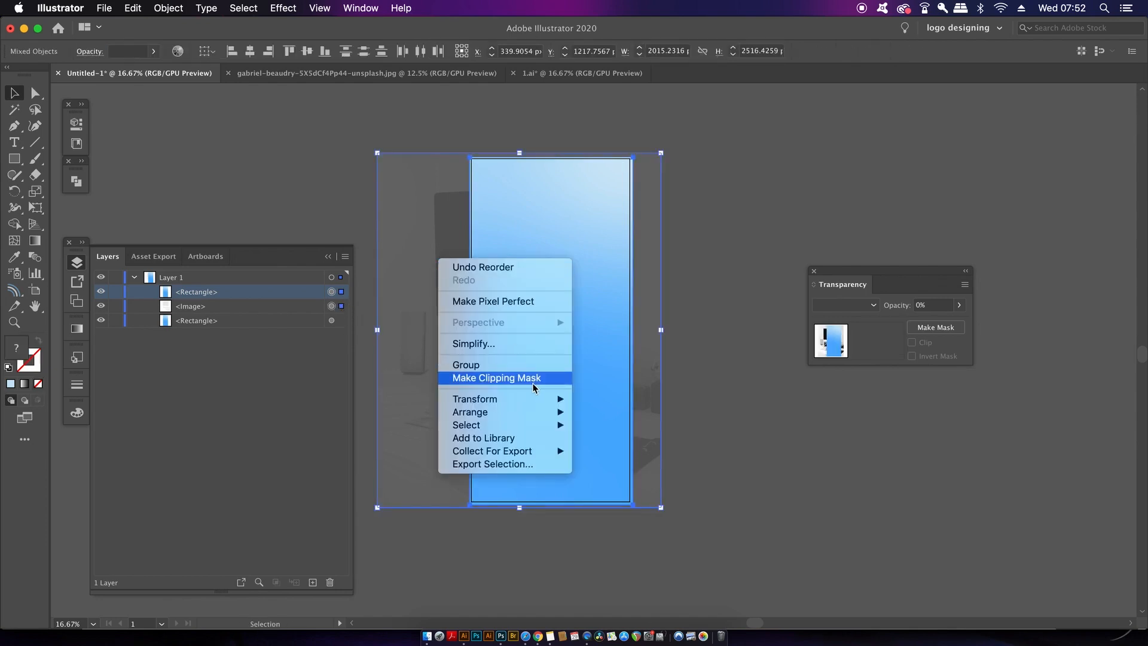
left_click(495, 378)
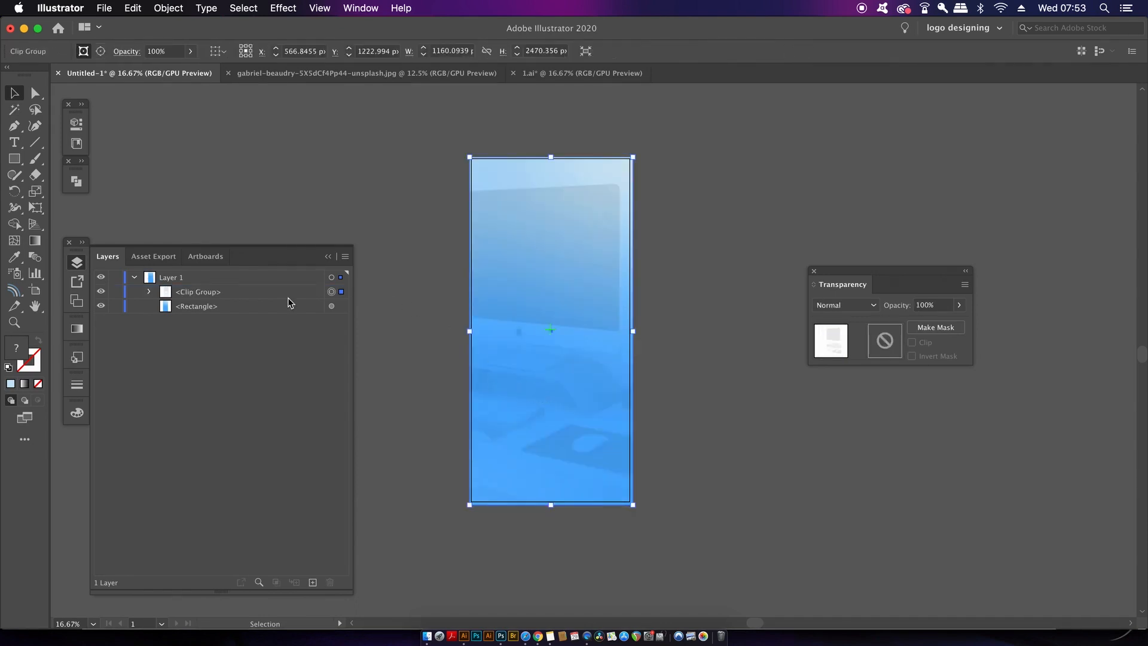
left_click(340, 206)
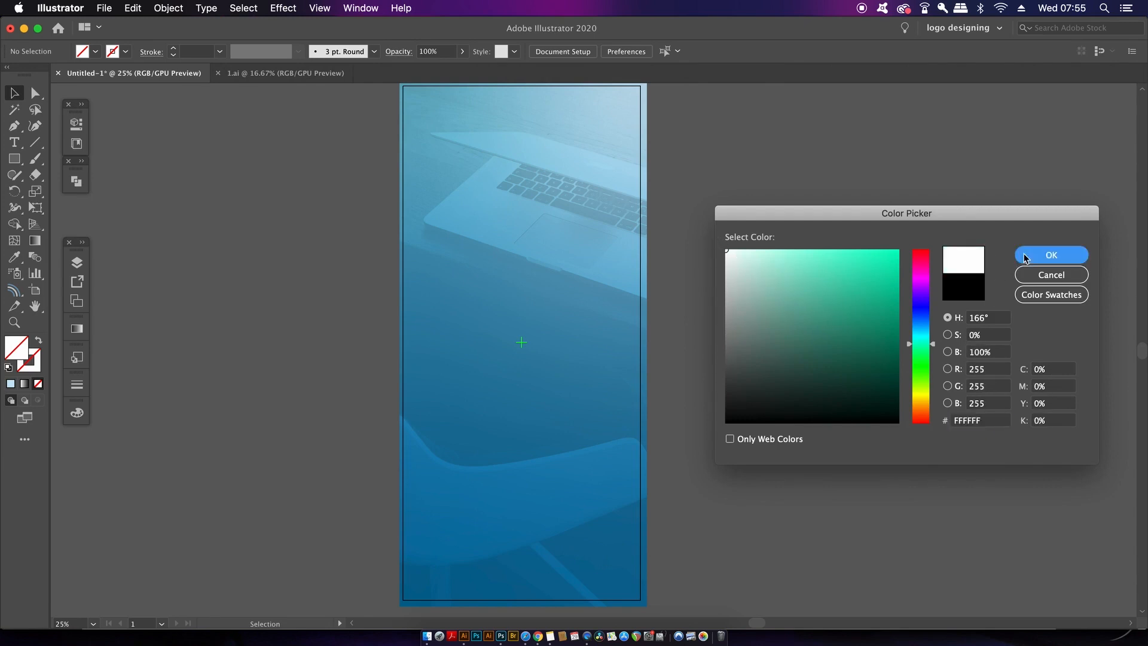
Draw a white bar across the screen's middle and round its corners fully into a pill
left_click(1049, 254)
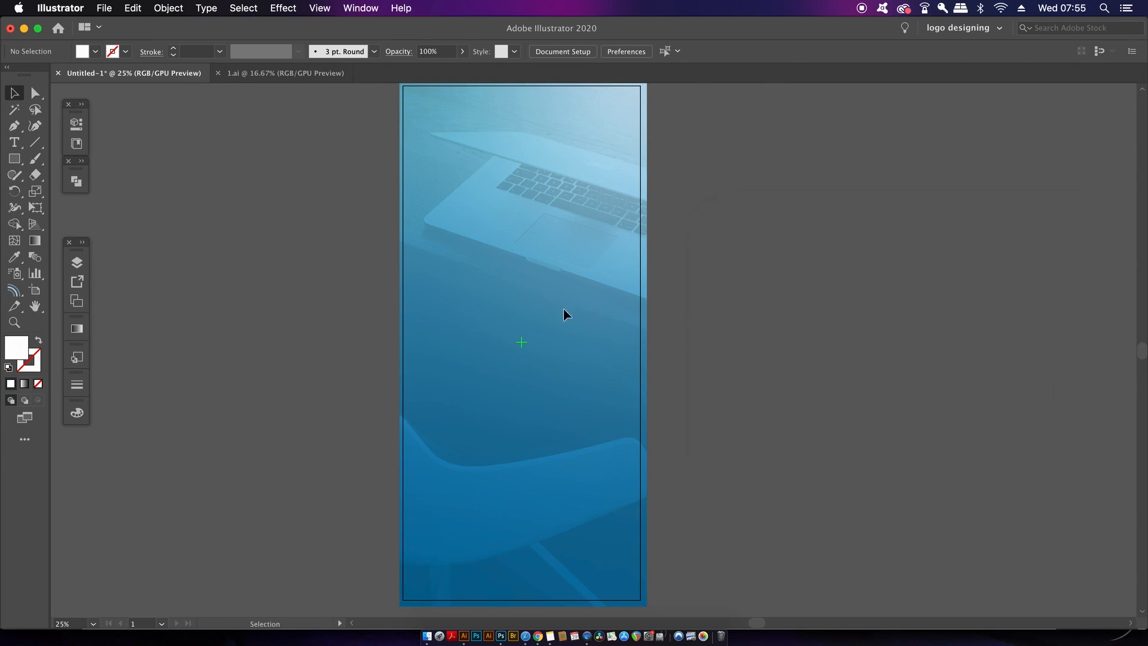
left_click(13, 158)
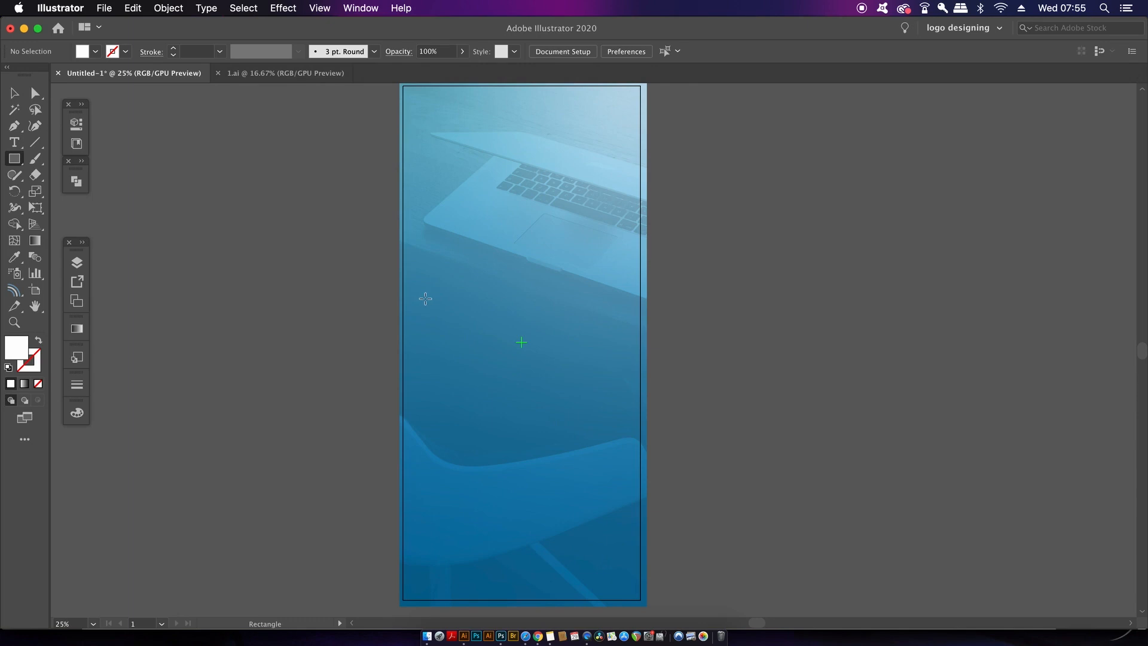
left_click_drag(423, 297, 582, 330)
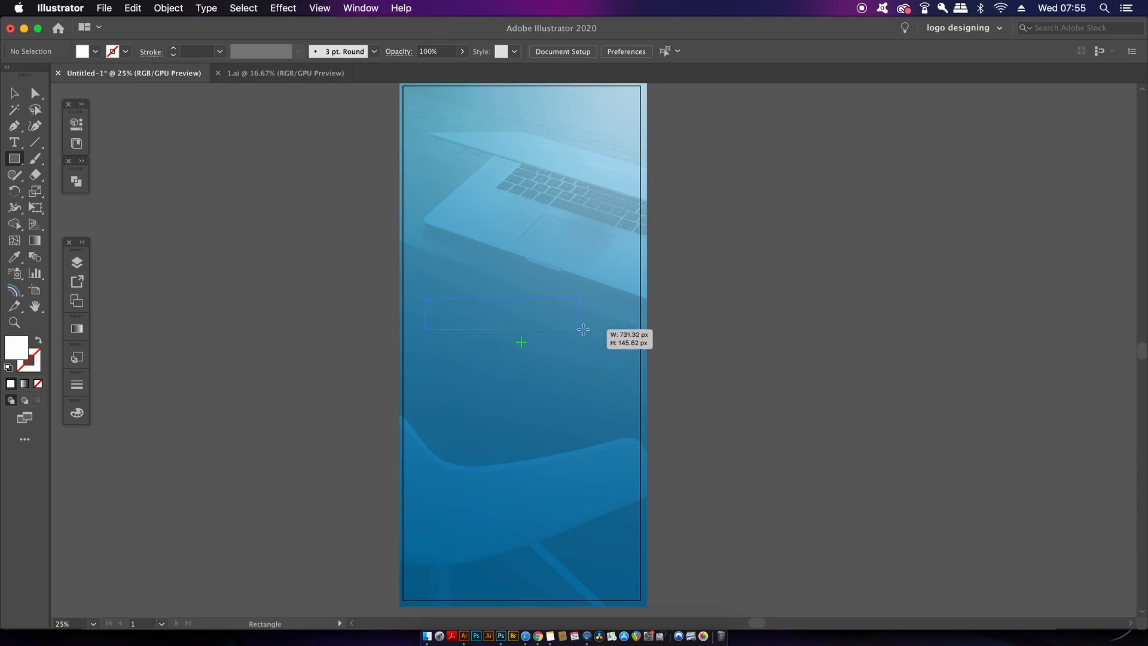
left_click_drag(582, 328, 620, 326)
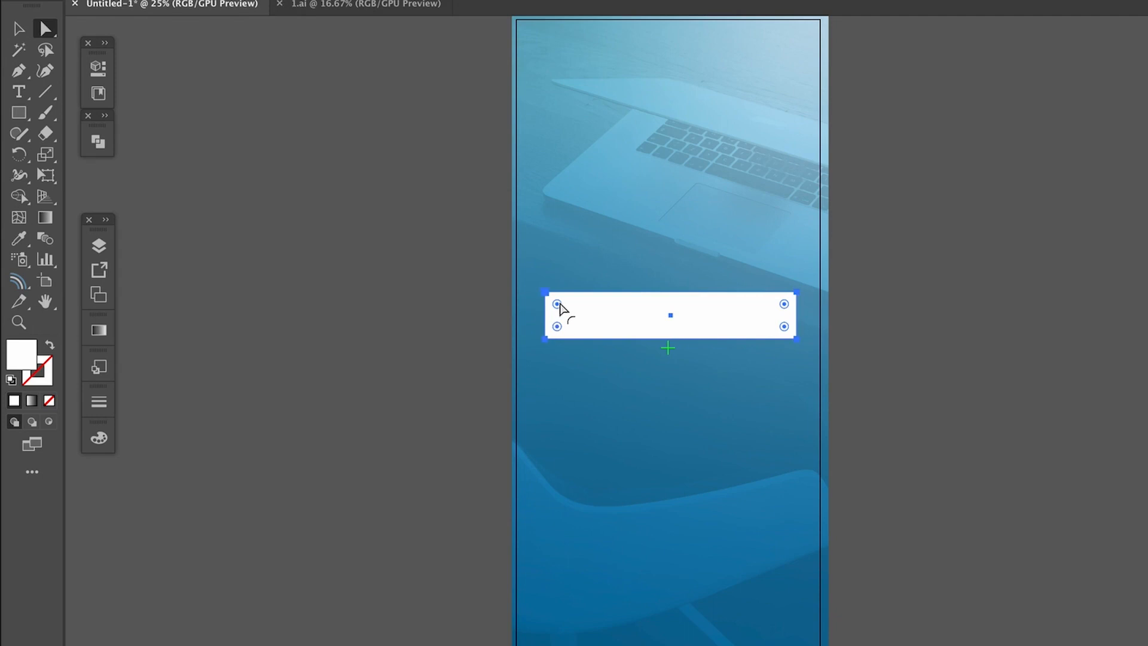
left_click_drag(557, 302, 568, 315)
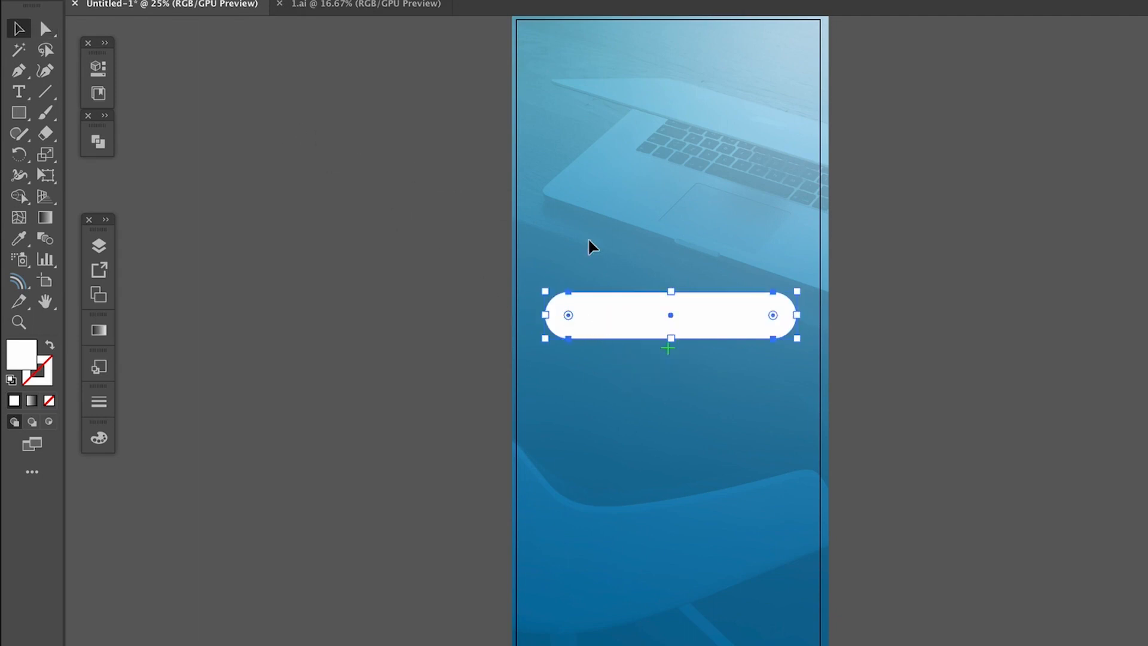
left_click(775, 305)
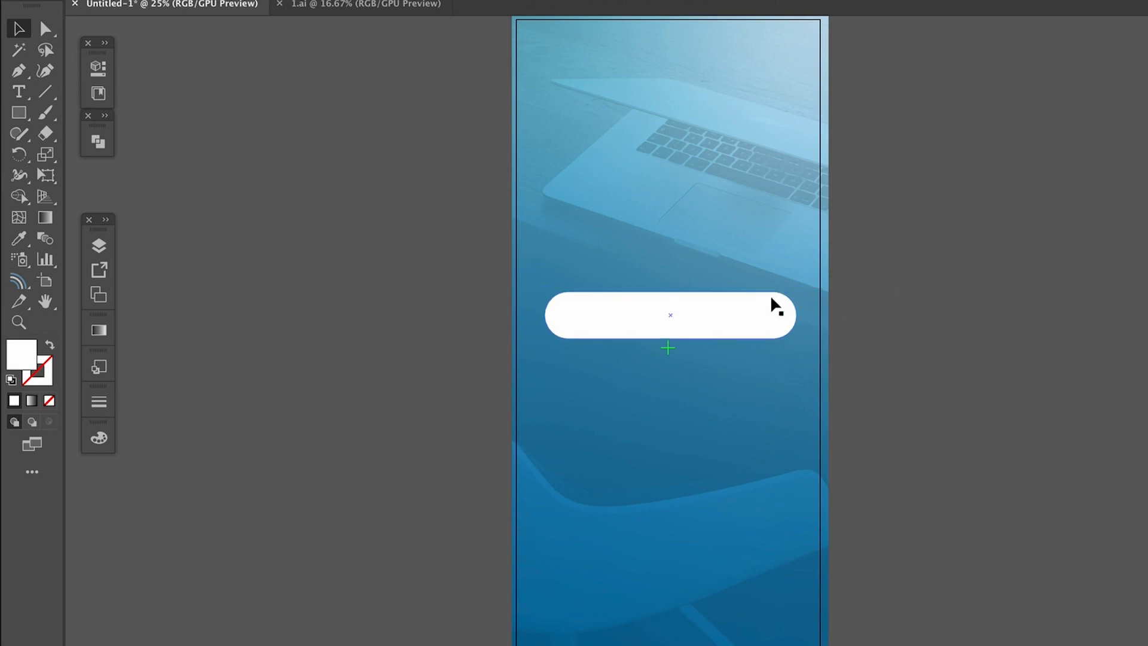
left_click(670, 315)
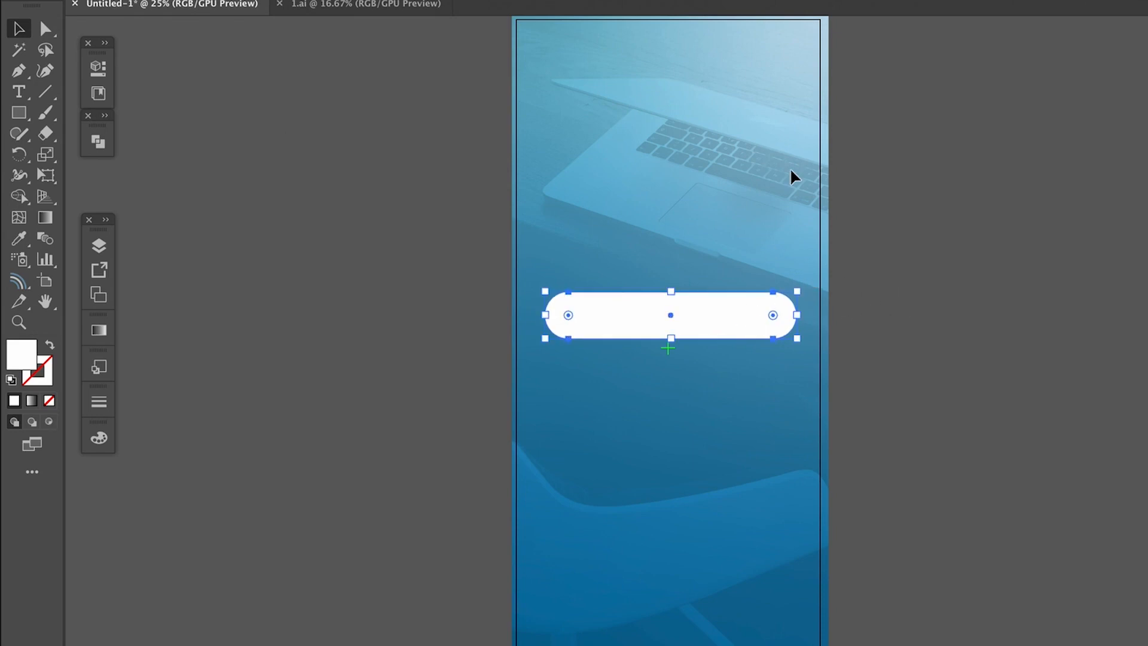
Open the Align panel and apply Horizontal Align Center to the artboard
left_click(360, 8)
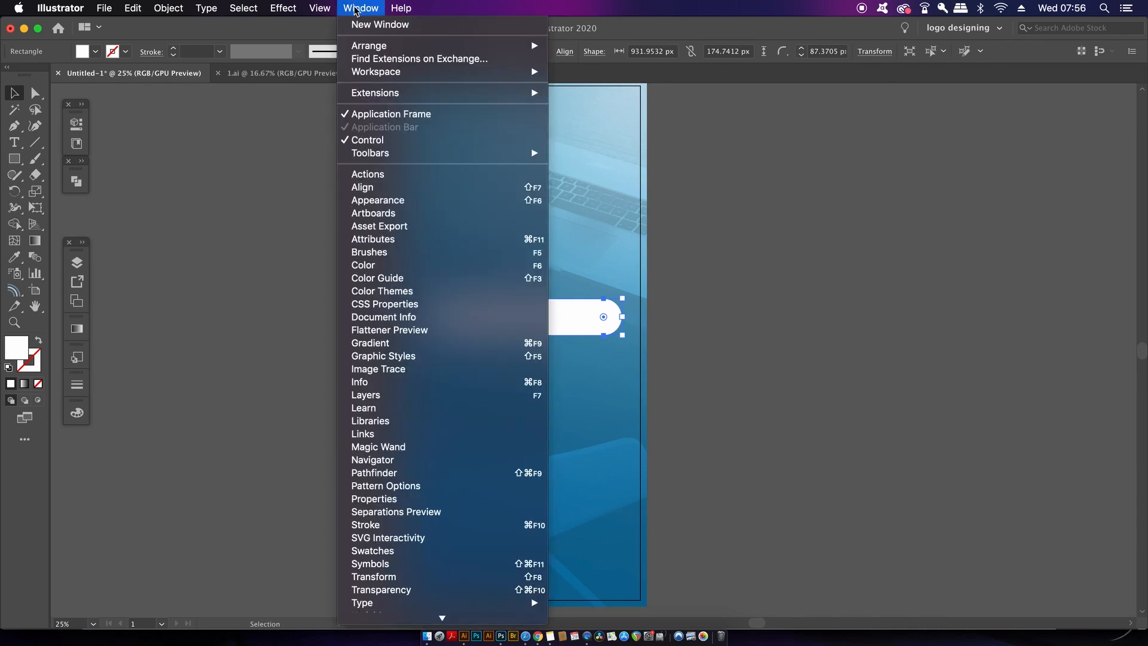
left_click(361, 186)
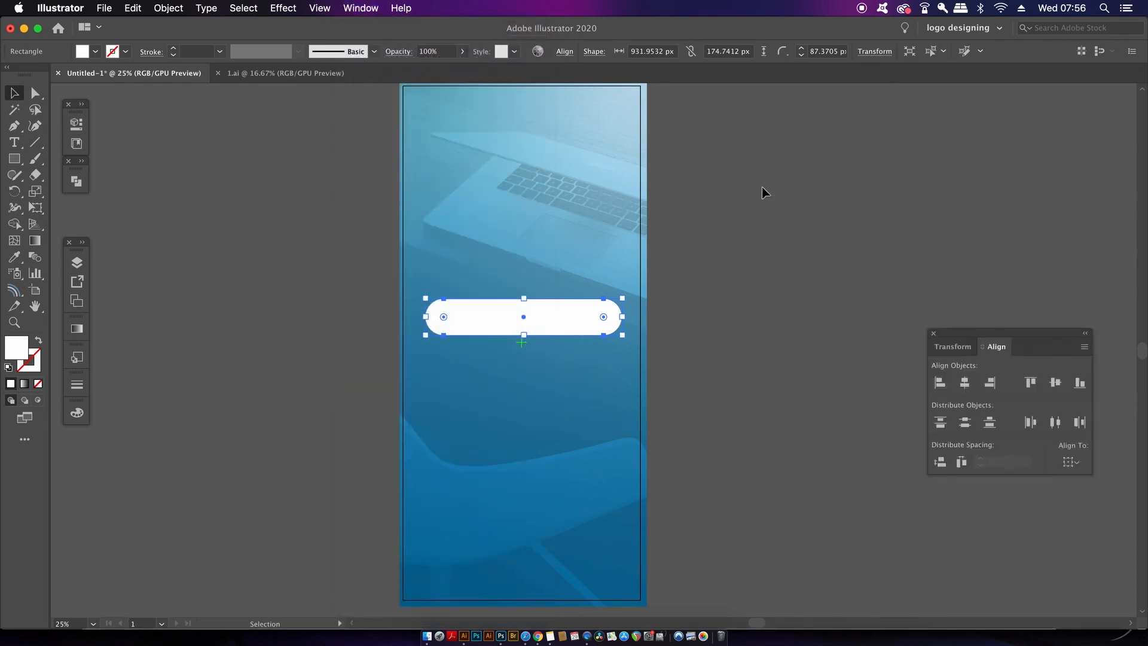
mouse_move(1045, 440)
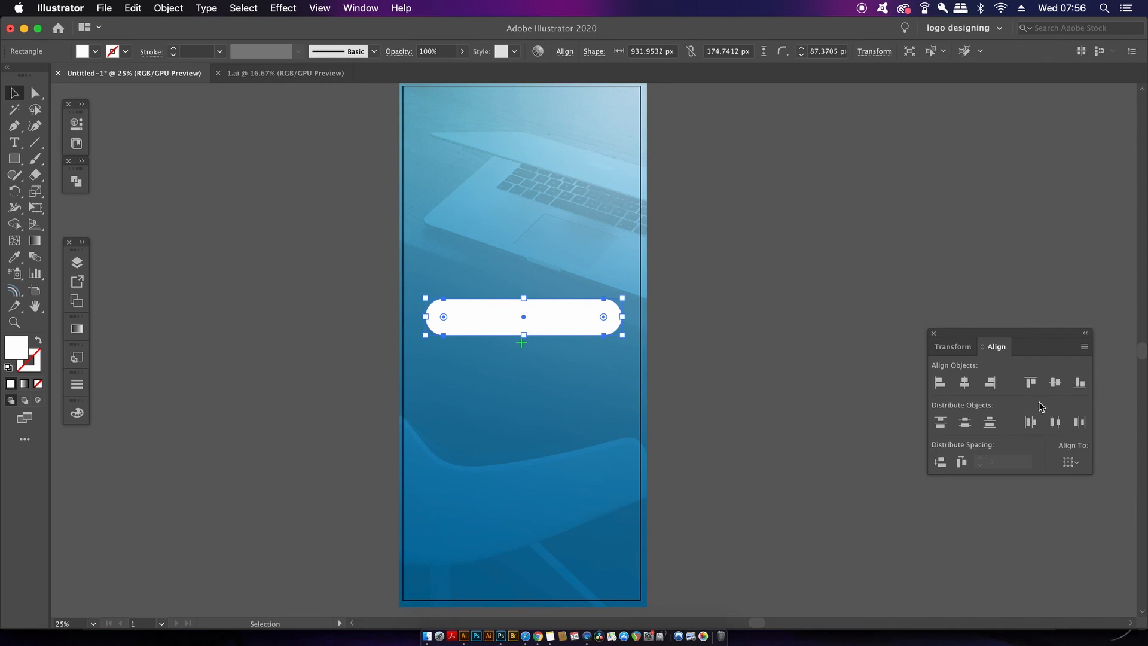
left_click(1070, 461)
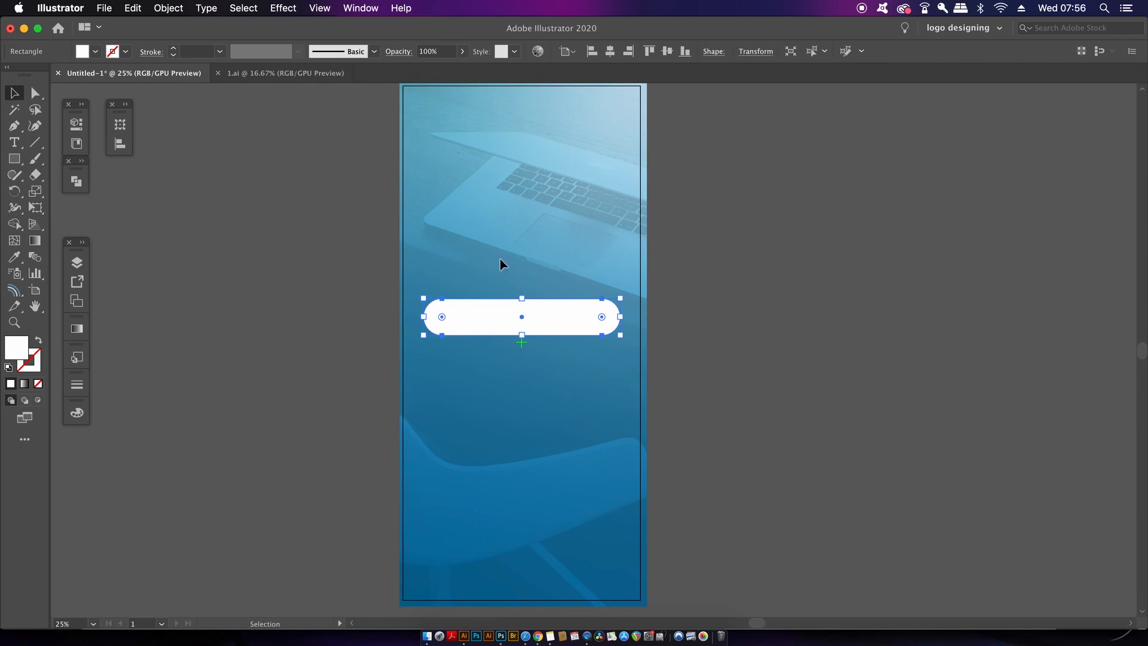
mouse_move(730, 205)
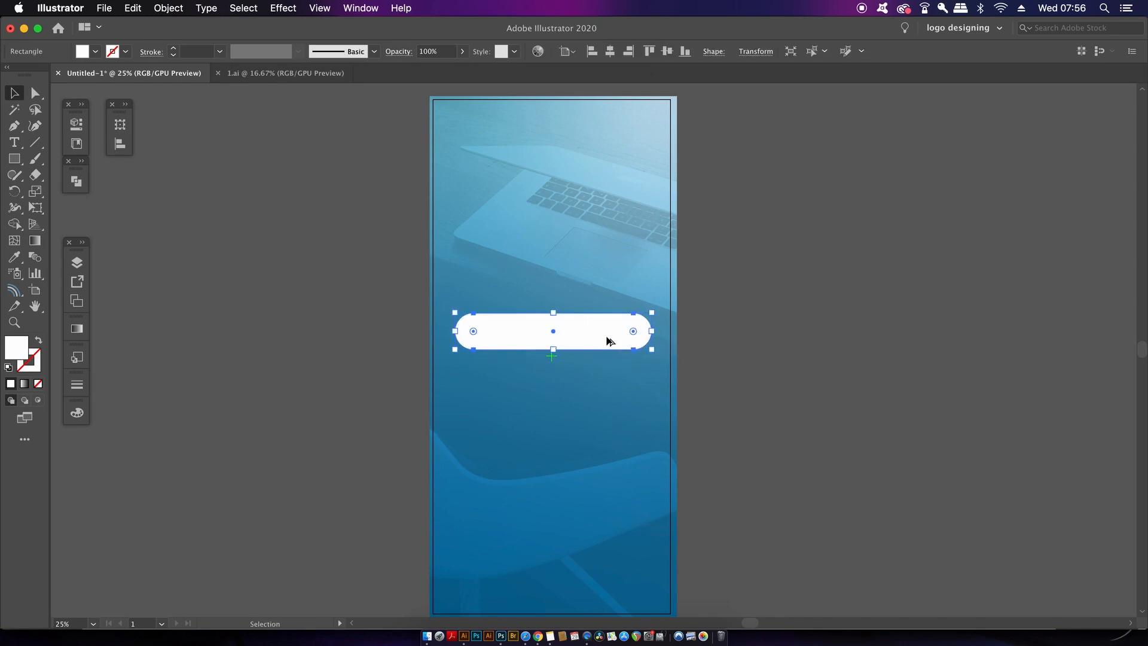
Move the third pill lower as the button and set the top two pills to 45% opacity
left_click_drag(552, 331, 553, 383)
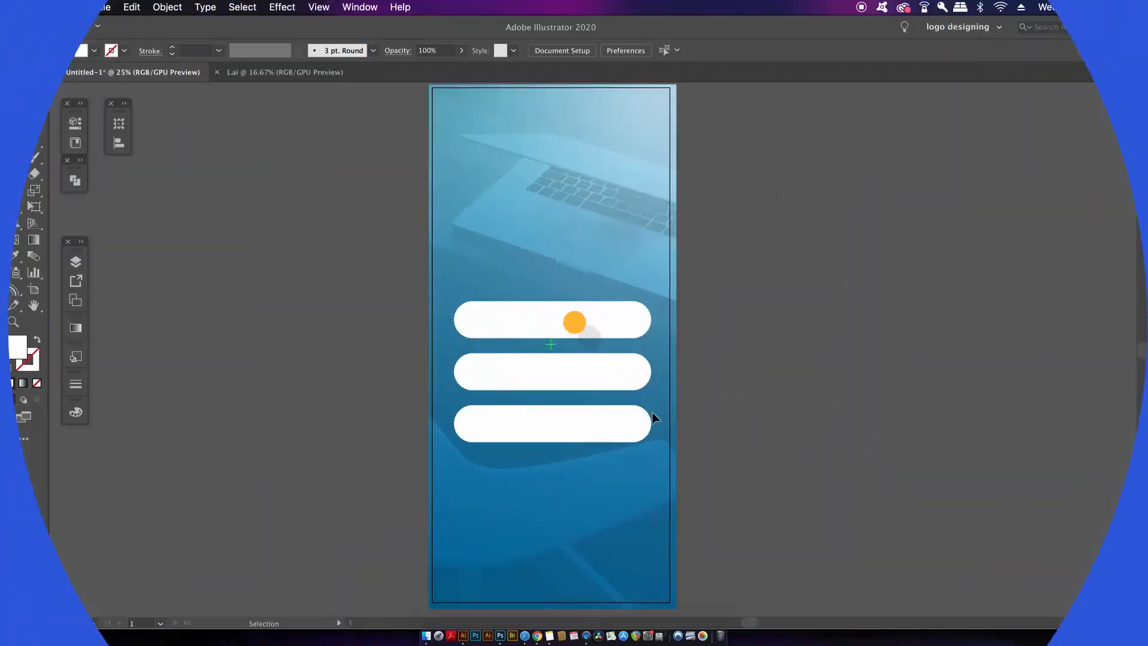
left_click_drag(574, 320, 552, 460)
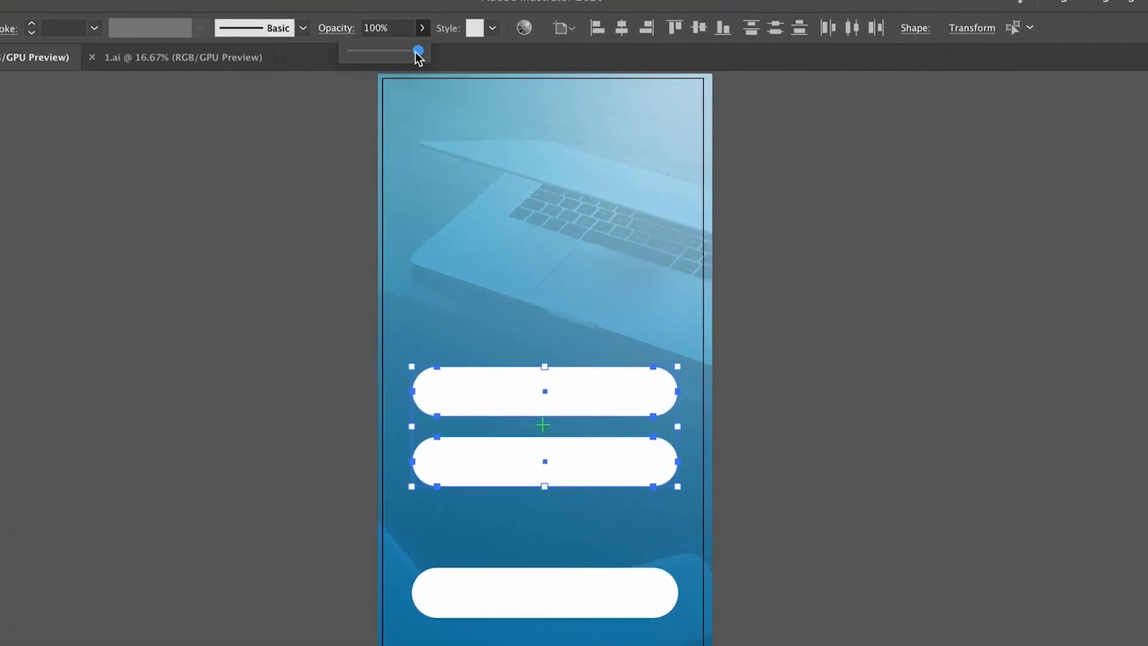
left_click_drag(418, 51, 373, 52)
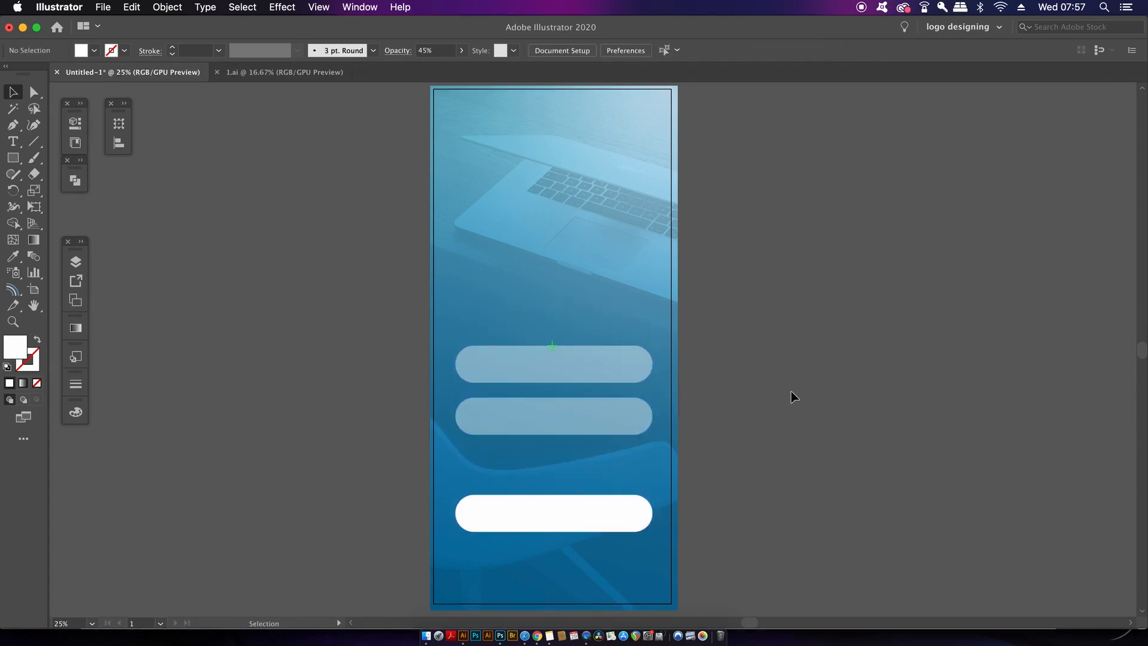
mouse_move(759, 360)
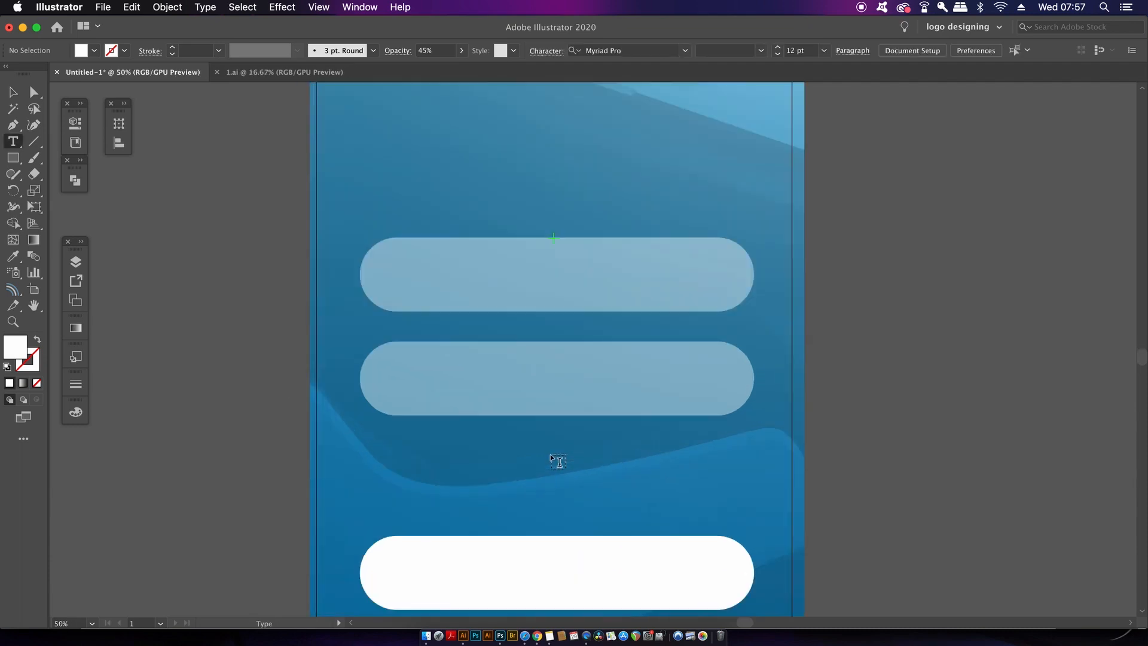
Add white placeholder text 'aasasasaded' below the second pill and align it
scroll("down", 3)
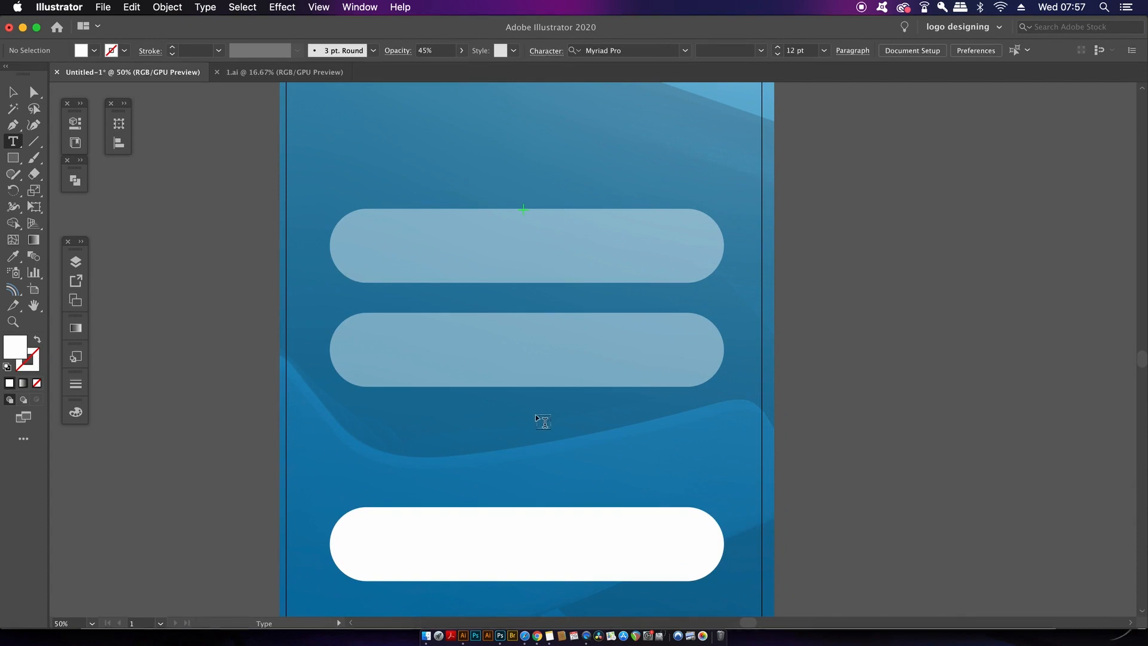
left_click(541, 418)
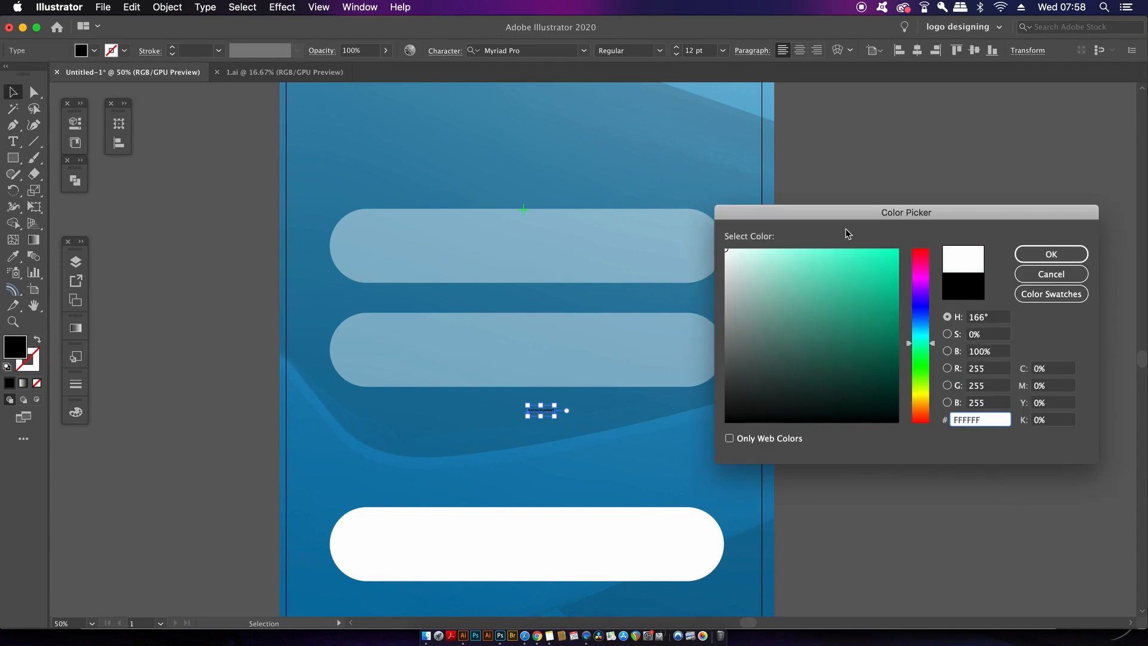
left_click(1049, 254)
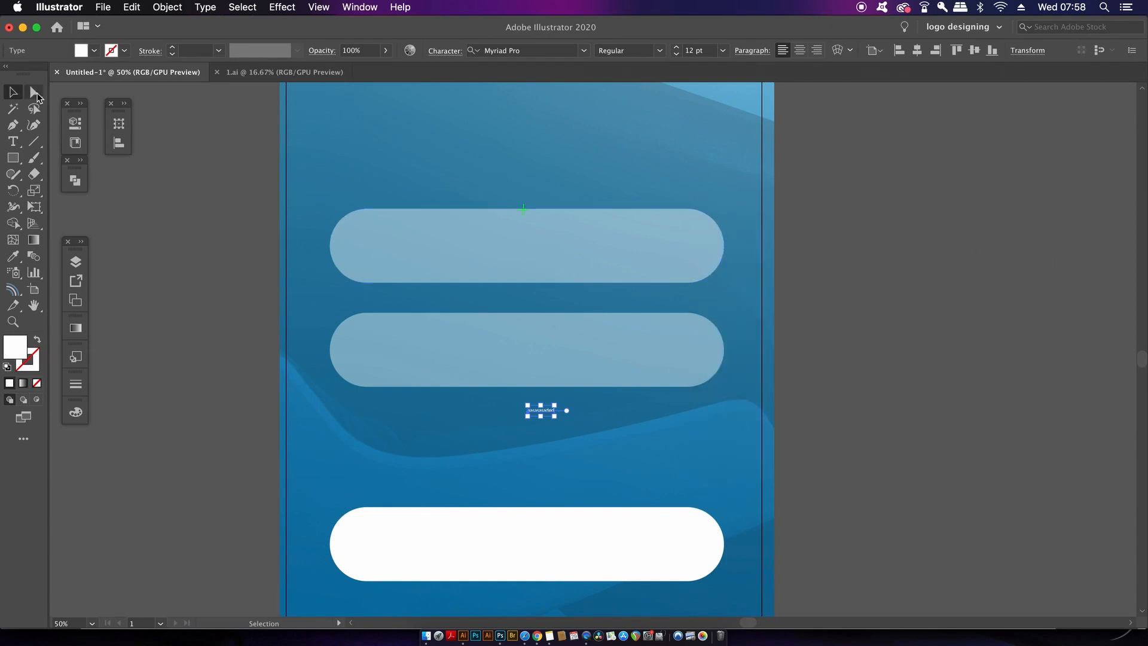
left_click(119, 122)
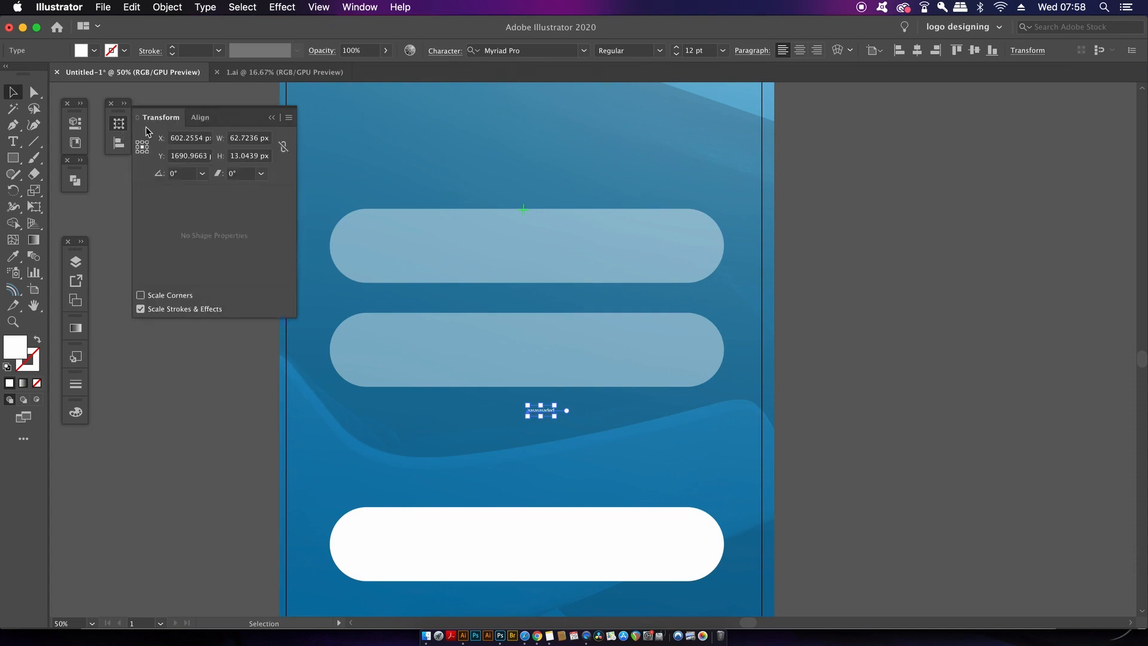
left_click(200, 118)
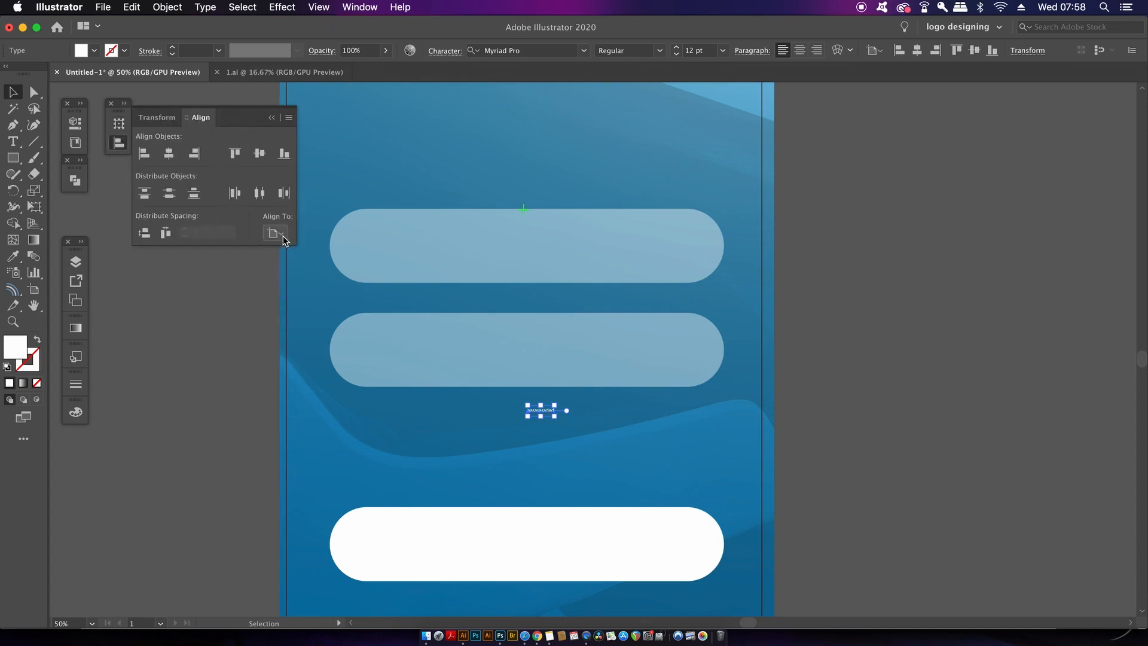
left_click(275, 232)
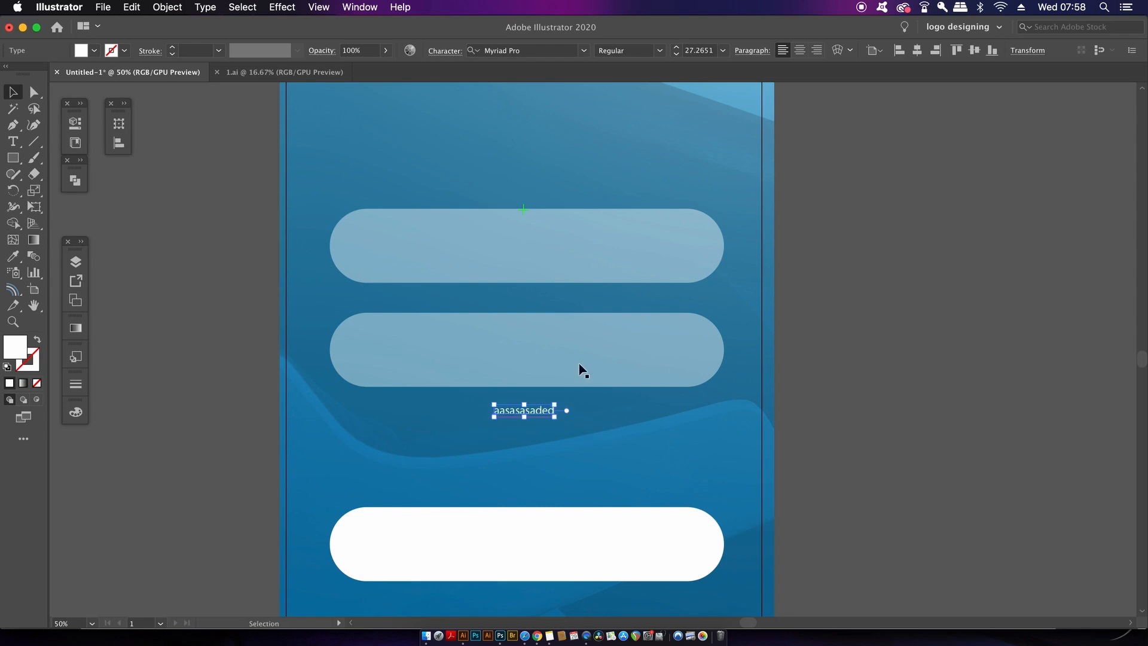
Change the text's font to Roboto
left_click(531, 50)
type("robo")
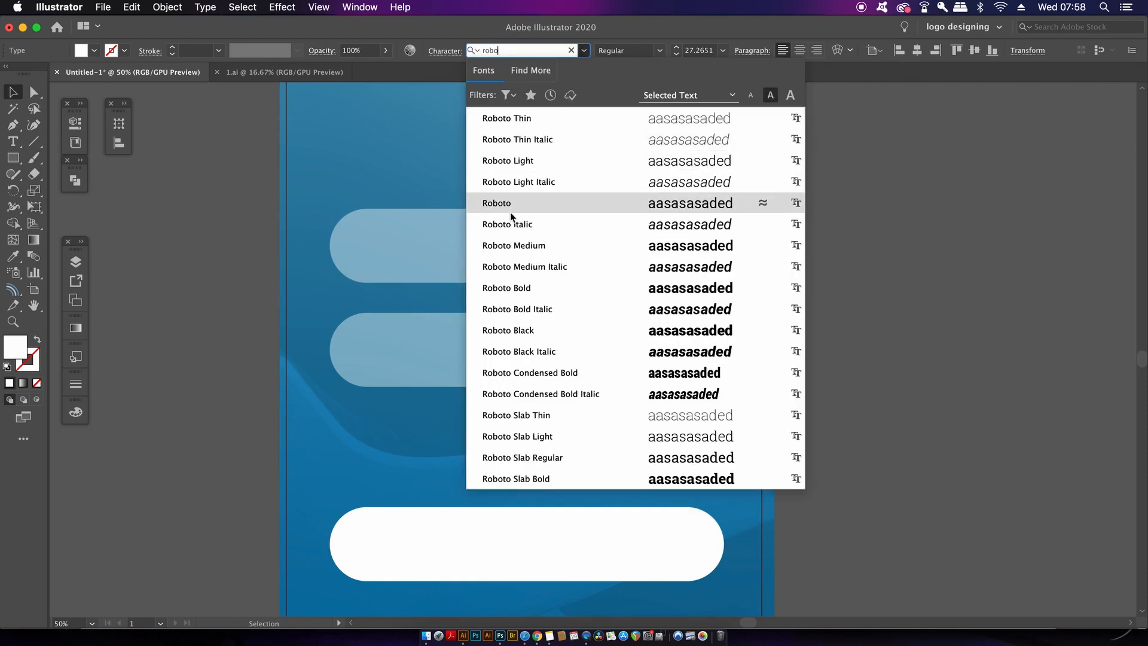
left_click(496, 203)
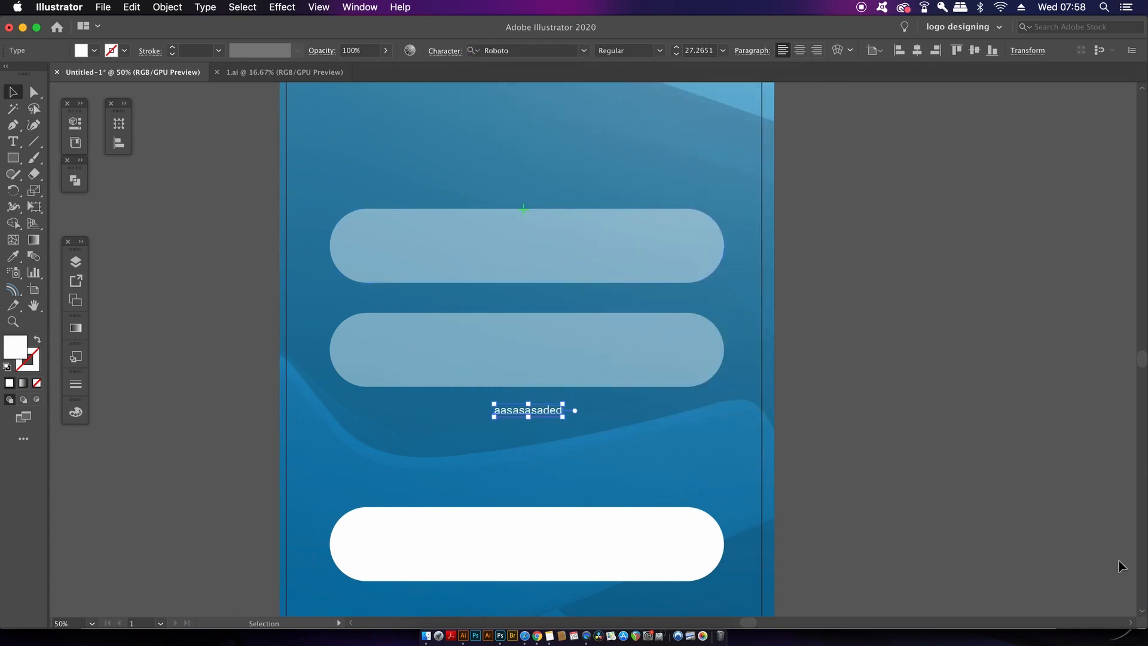
left_click(674, 436)
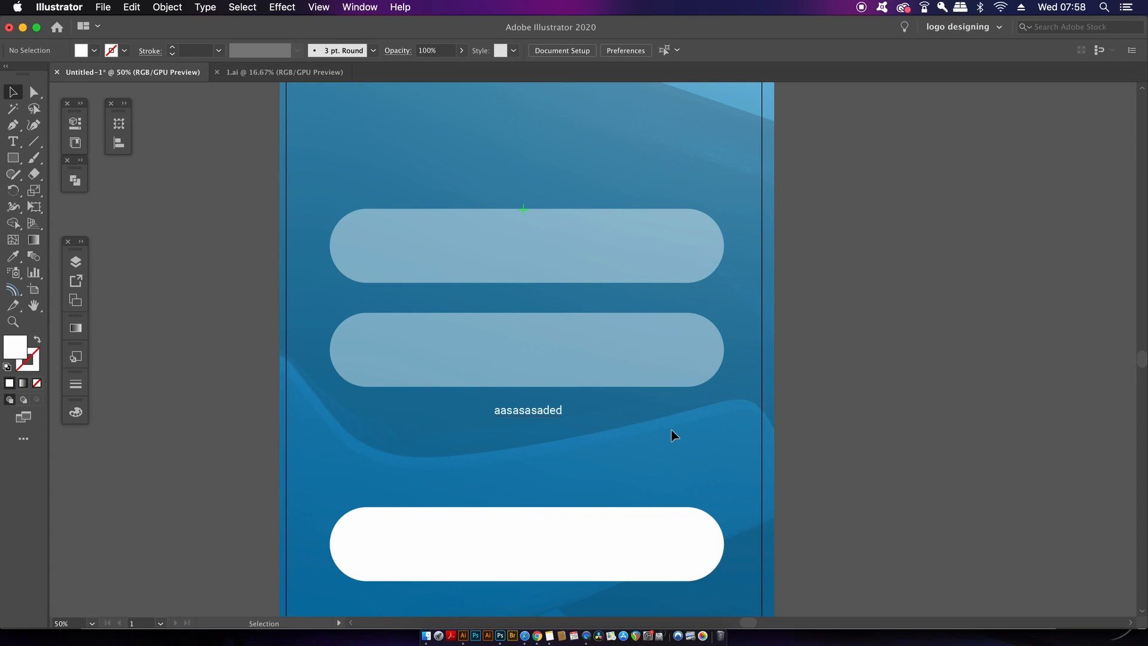
mouse_move(688, 436)
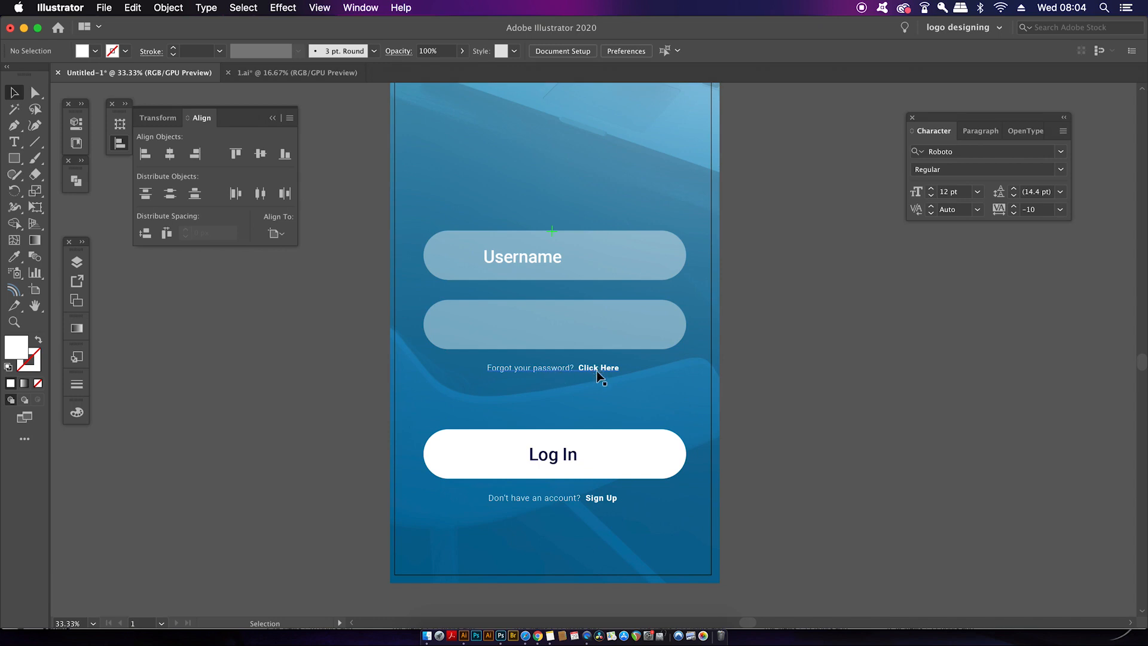
mouse_move(614, 503)
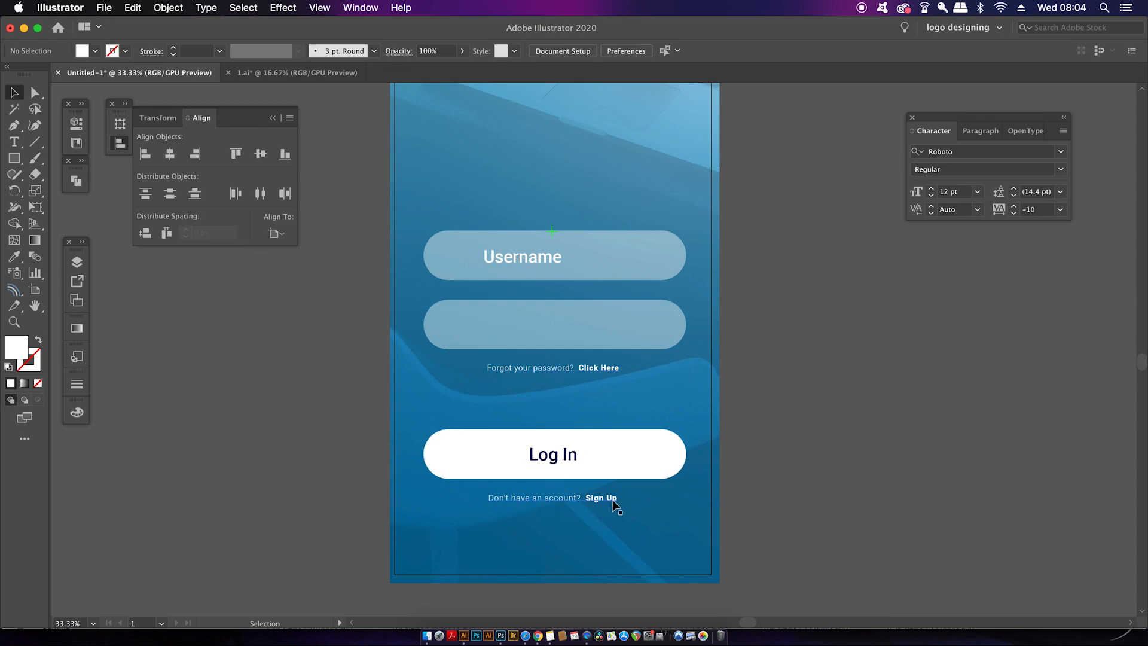
mouse_move(579, 380)
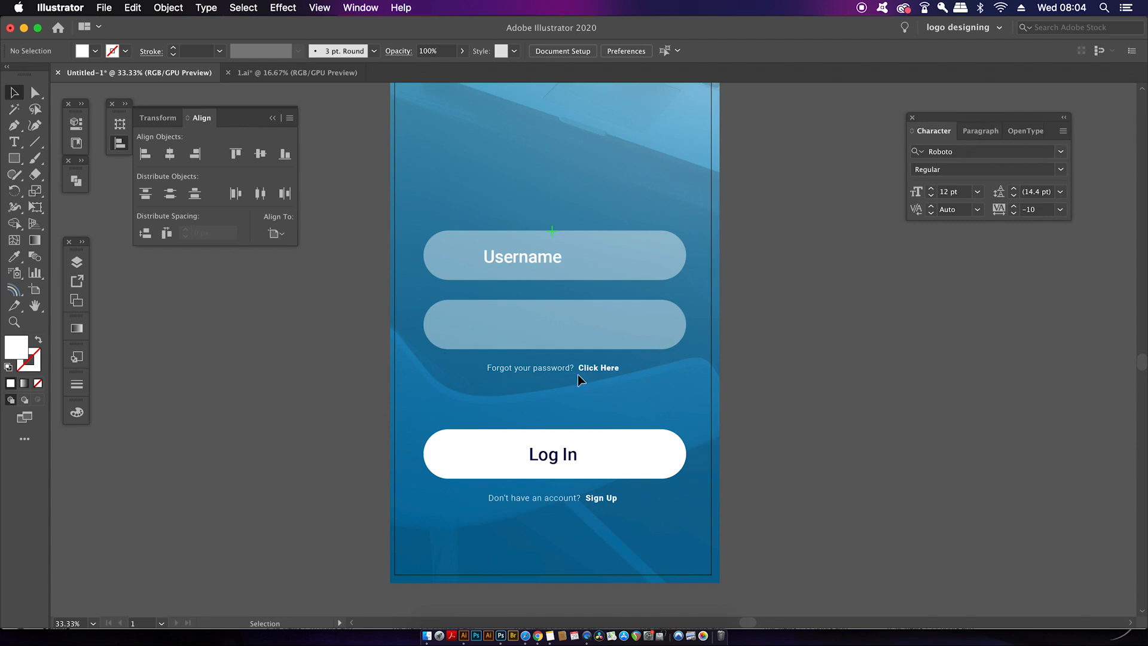
mouse_move(582, 381)
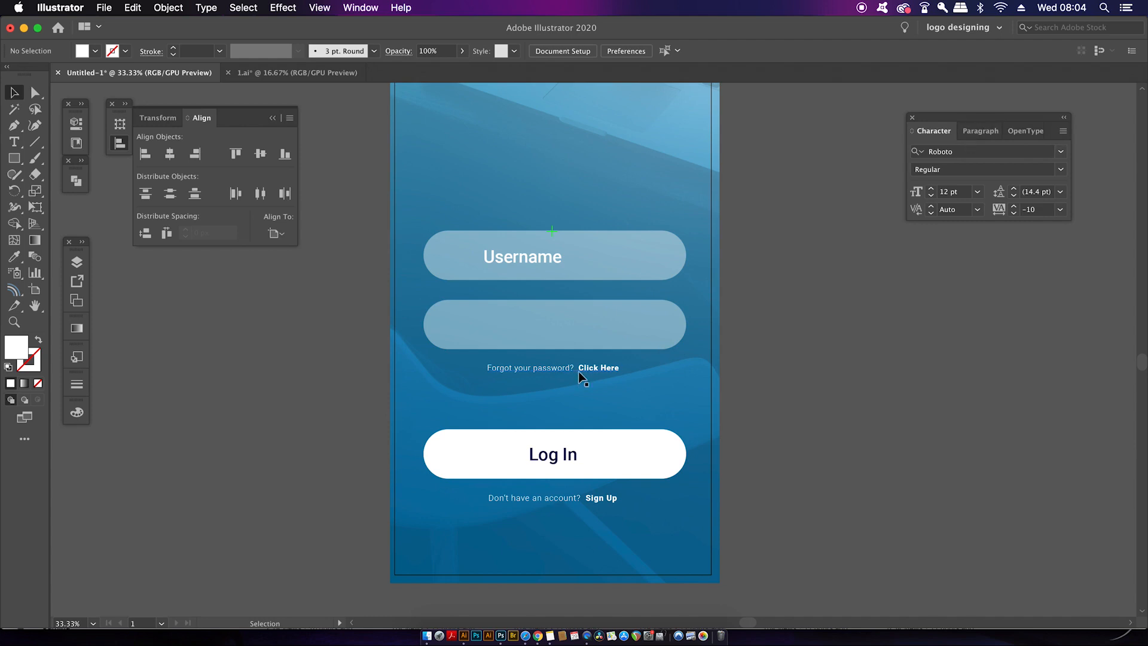
mouse_move(581, 377)
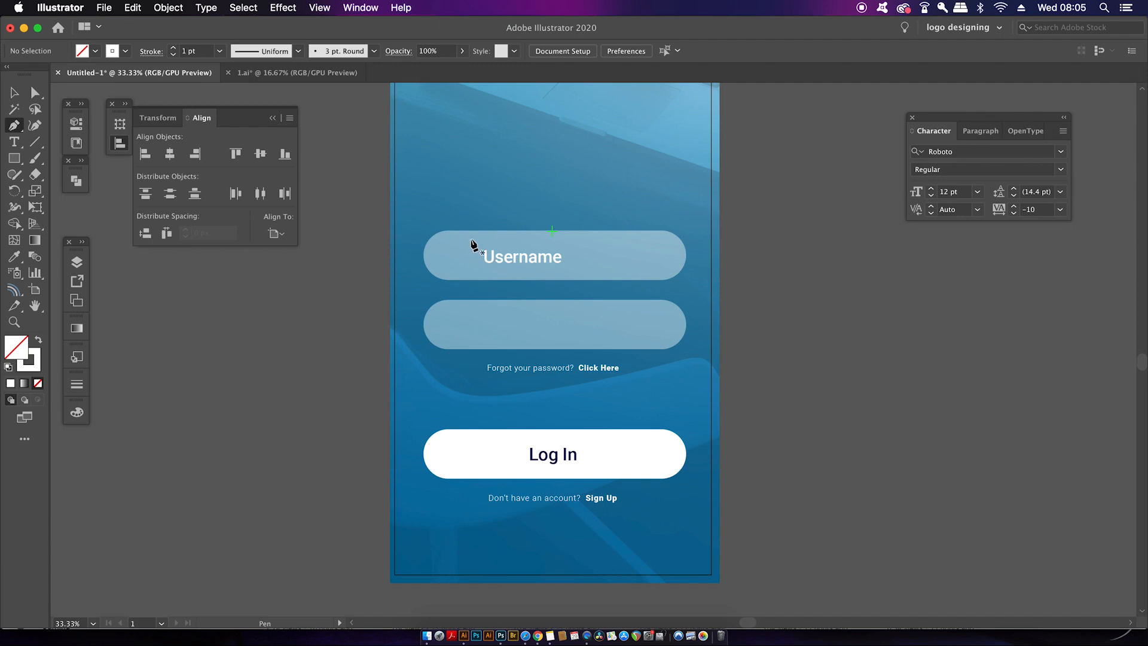
Draw a thin vertical divider before Username and centre it vertically in the pill
left_click(470, 267)
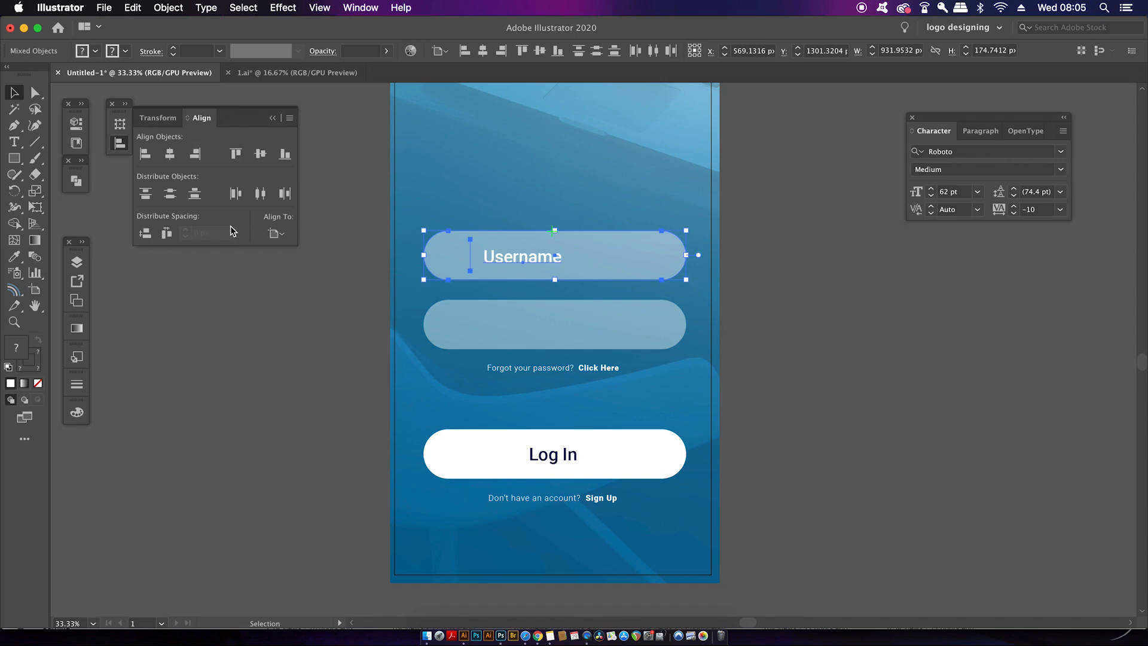
left_click(260, 154)
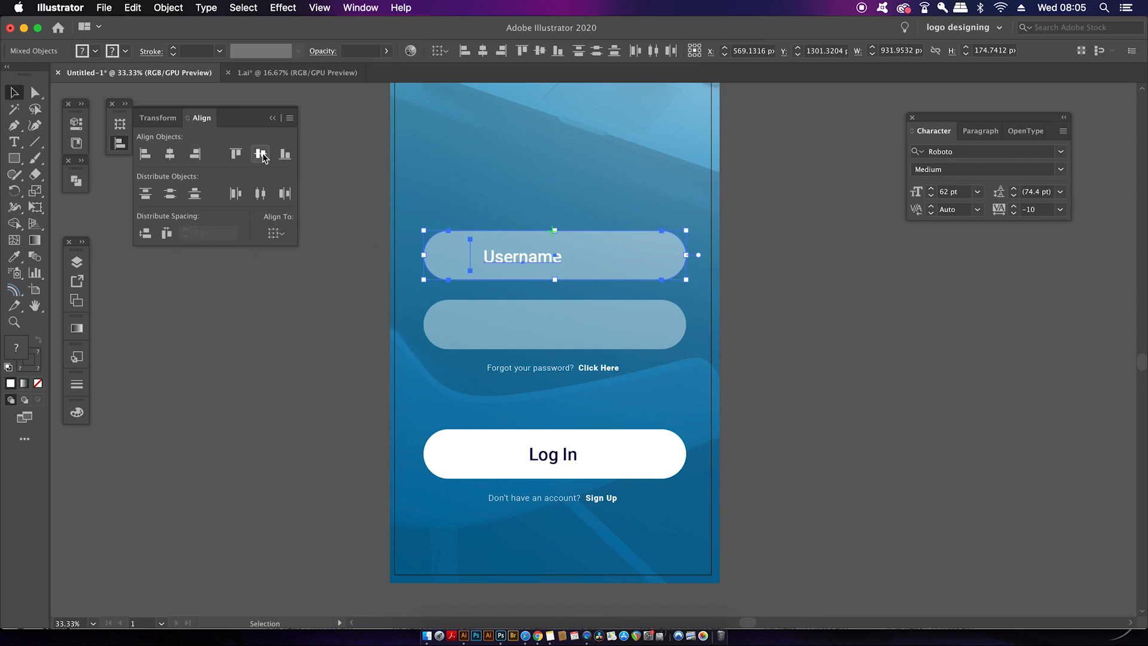
left_click(335, 216)
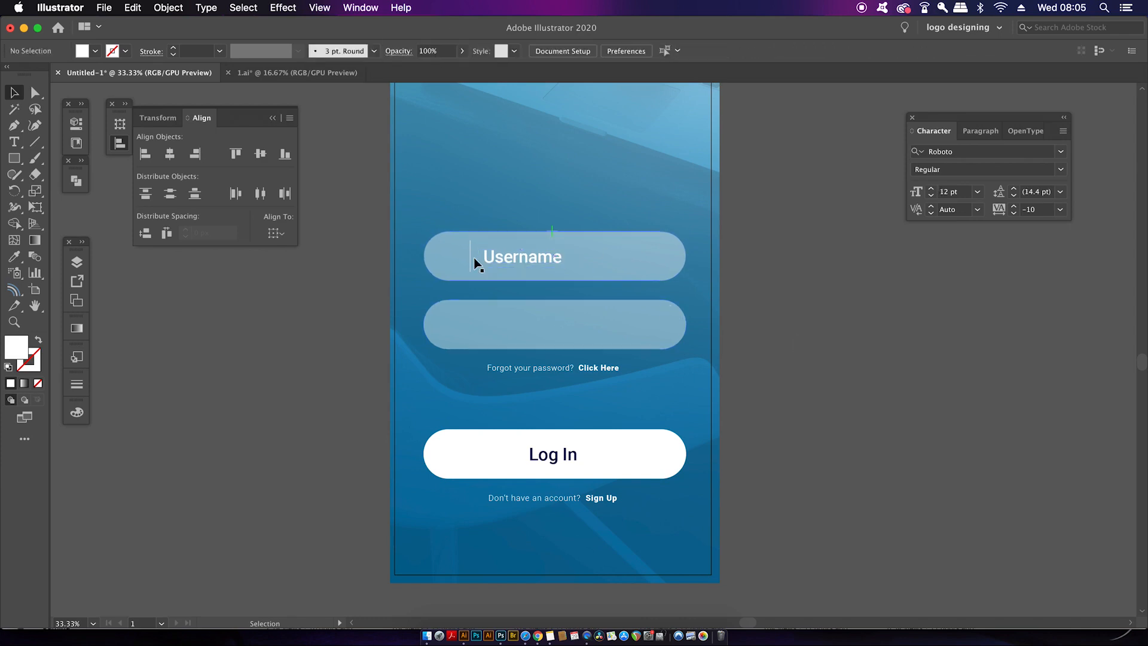
Replace the second pill with an Alt-dragged copy of the first pill and divider
left_click(470, 257)
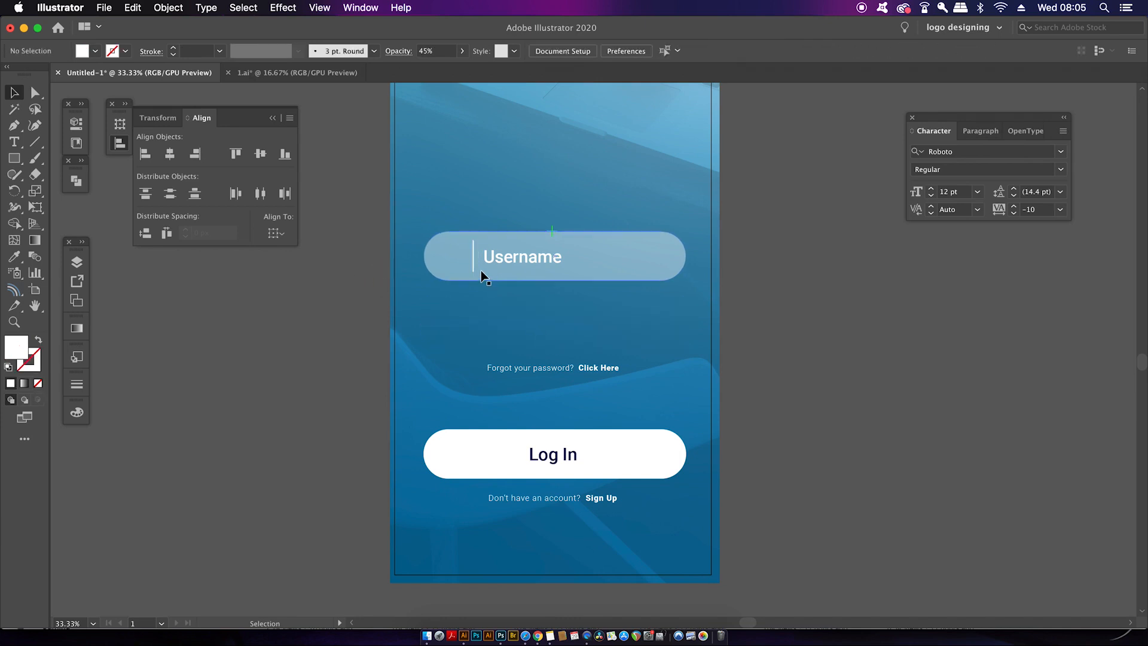
left_click(552, 255)
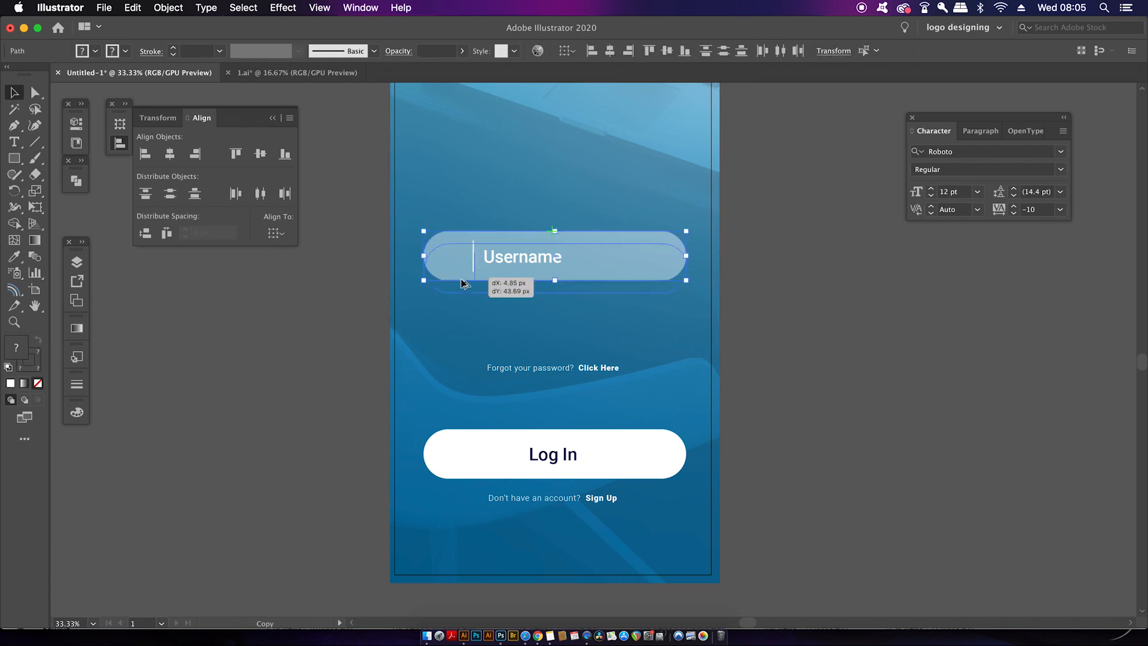
left_click_drag(554, 256, 554, 320)
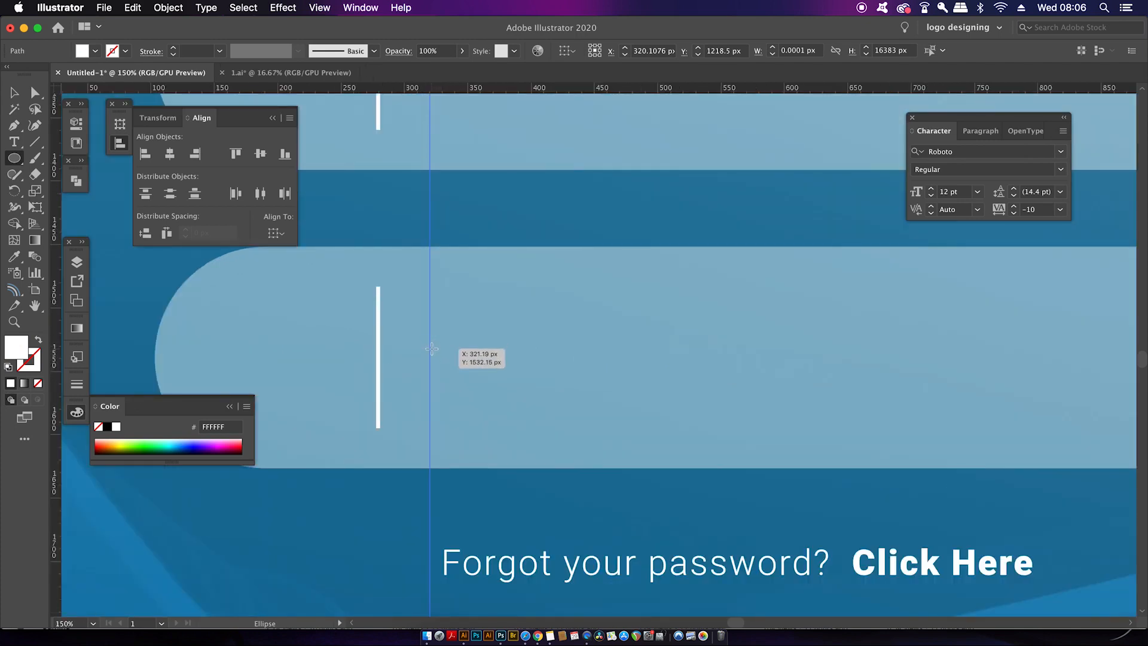
Draw small white circles after the second pill's divider as password dots
left_click(431, 349)
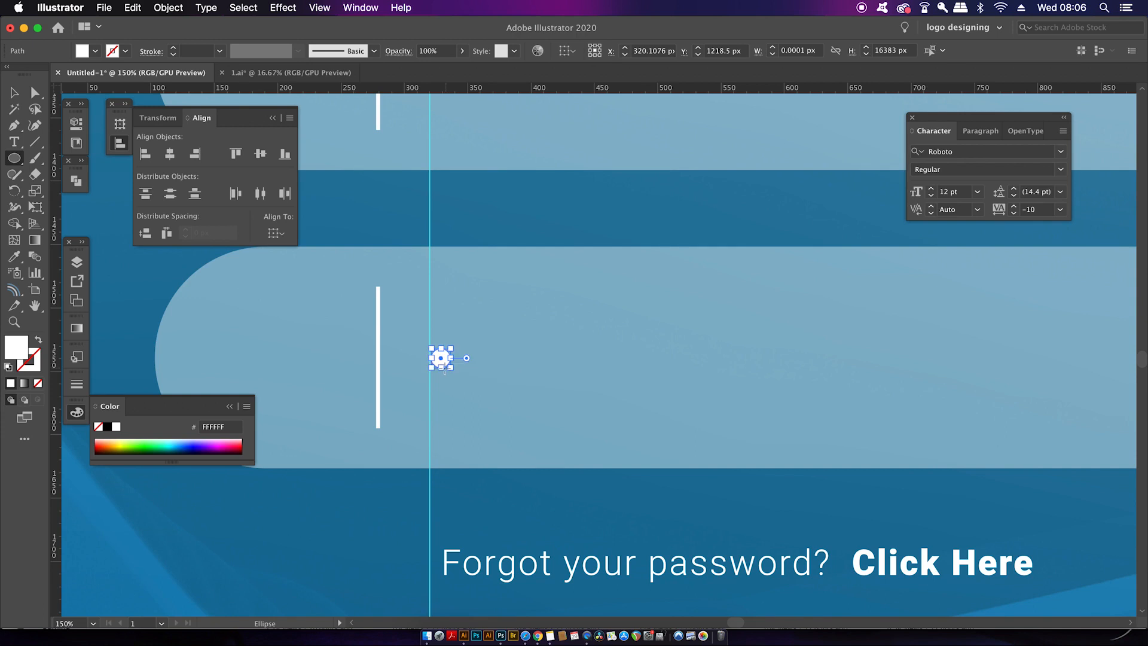
left_click(14, 92)
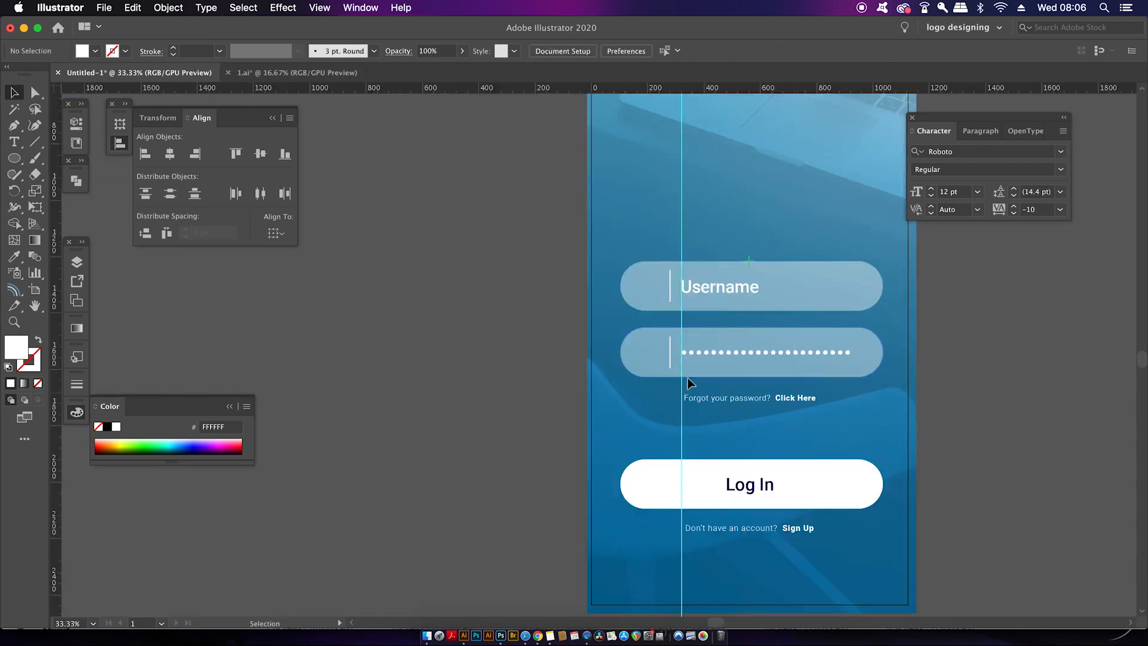
left_click(750, 351)
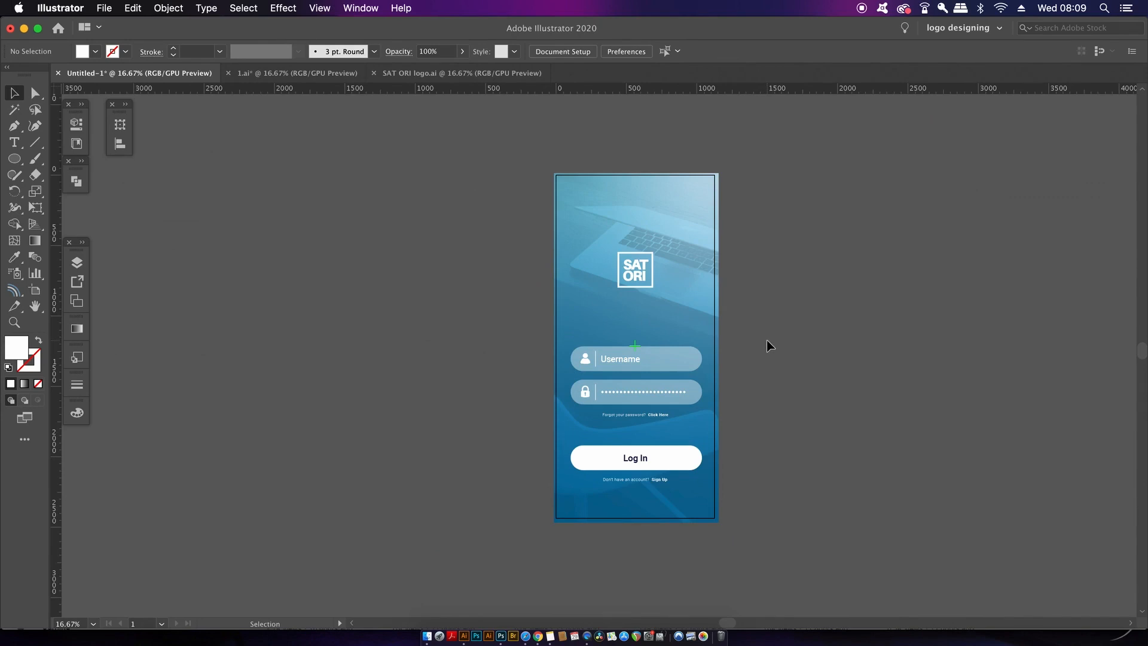
mouse_move(775, 348)
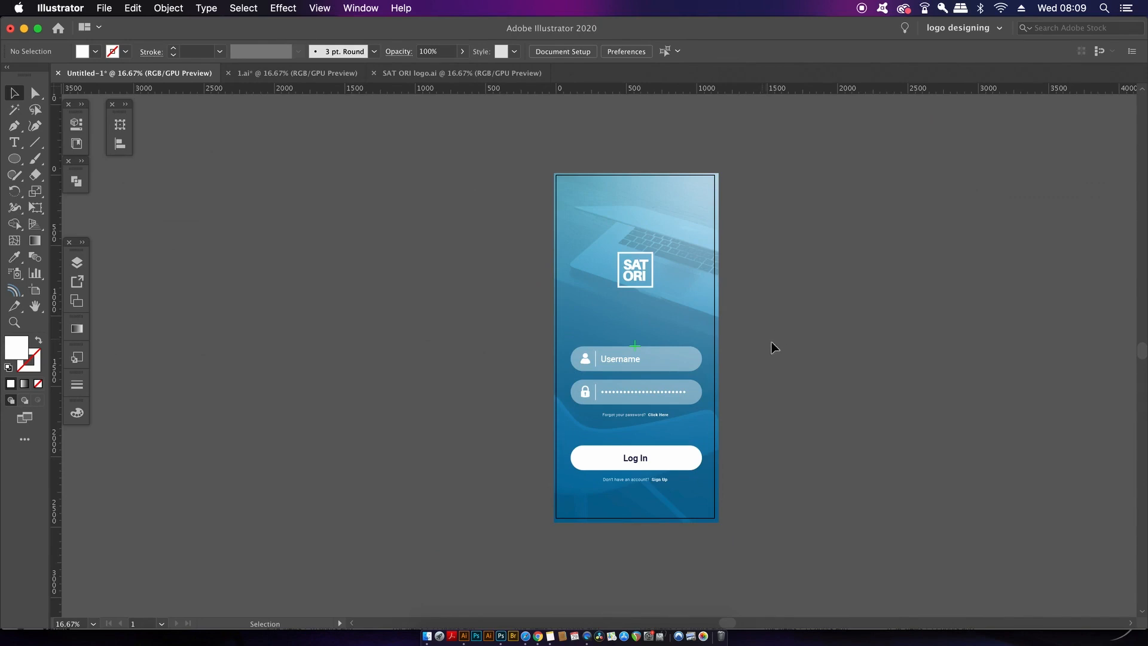
mouse_move(590, 373)
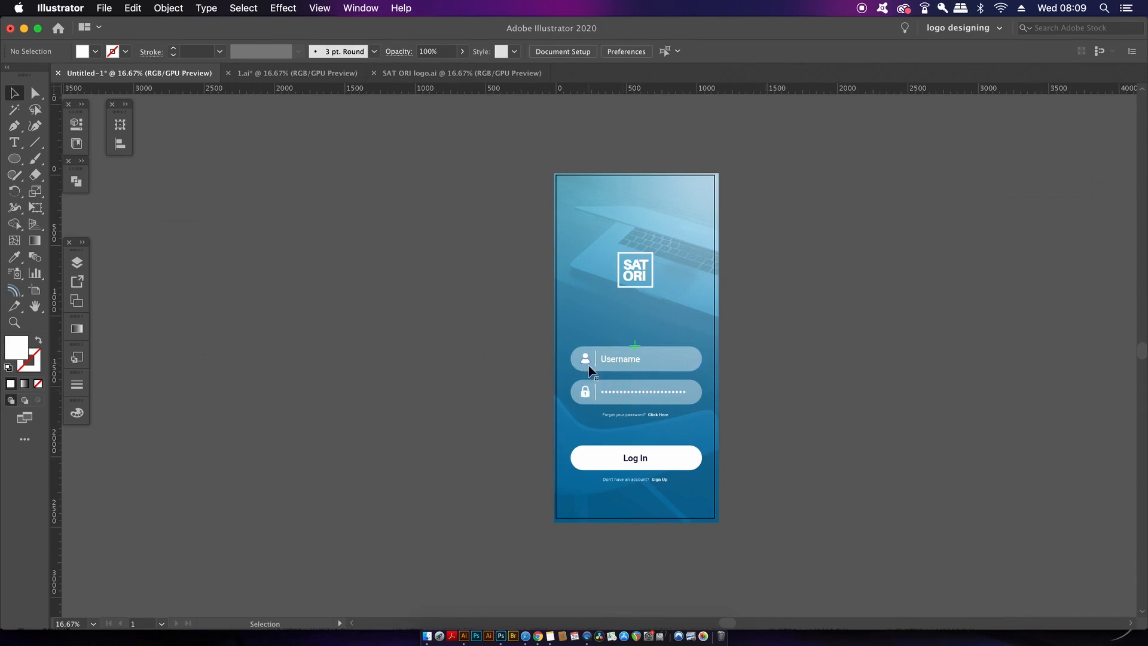
mouse_move(734, 413)
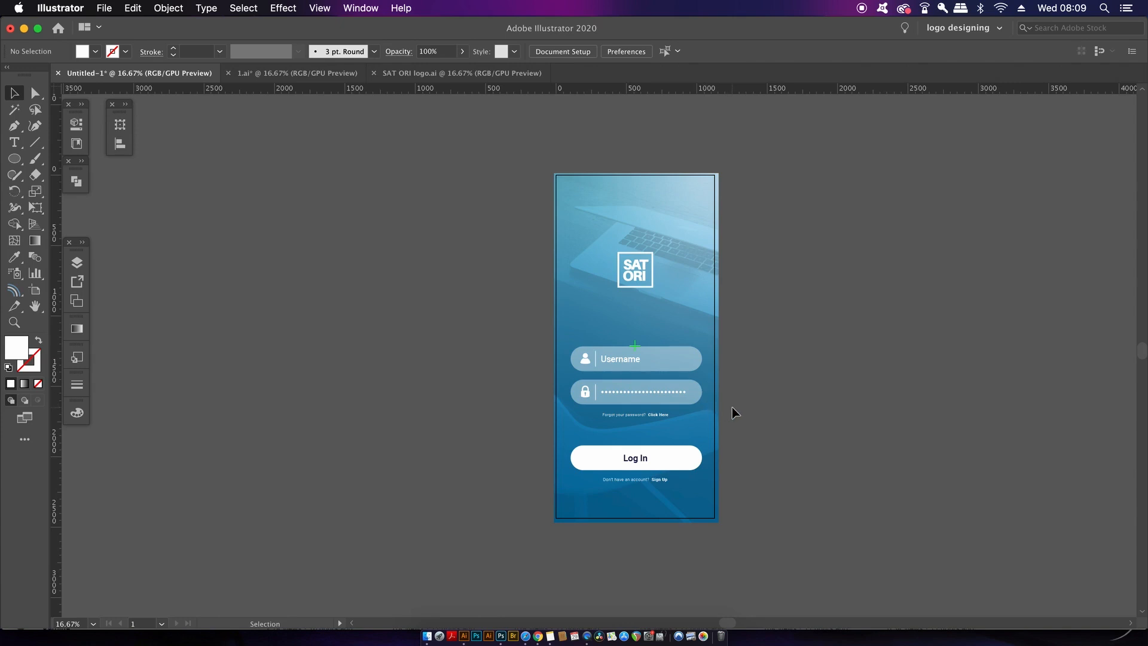